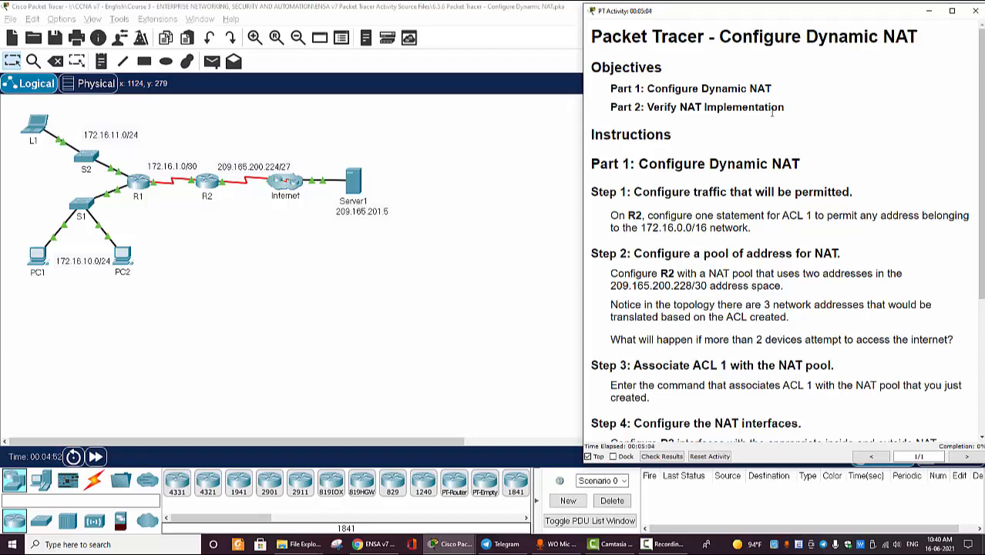
{"action": "mouse_move", "coordinate": [60, 205]}
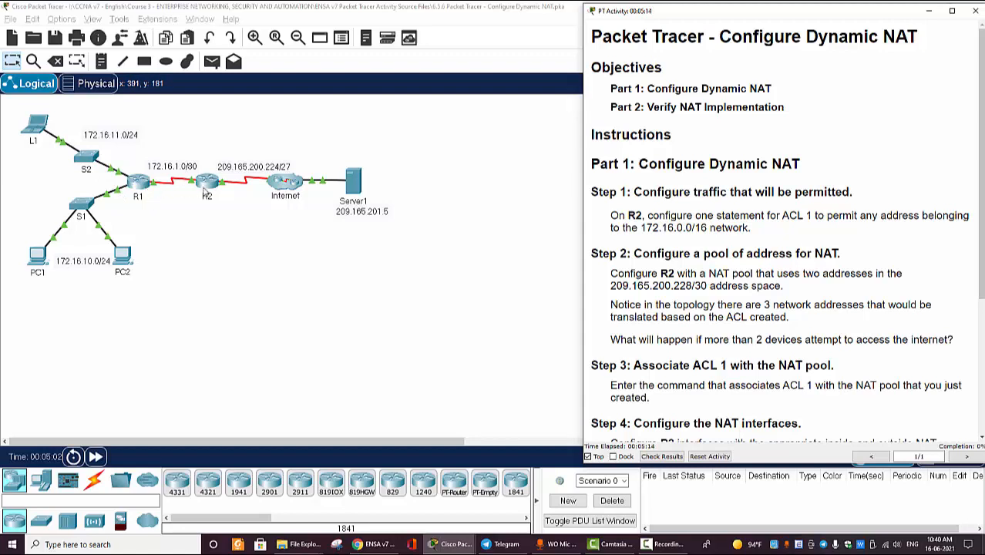
{"action": "mouse_move", "coordinate": [221, 191]}
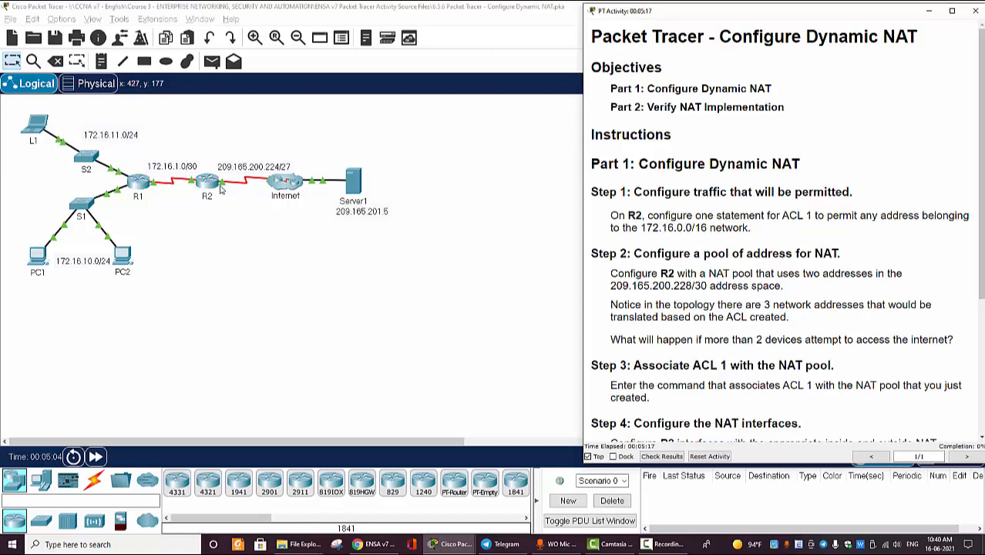
{"action": "mouse_move", "coordinate": [295, 193]}
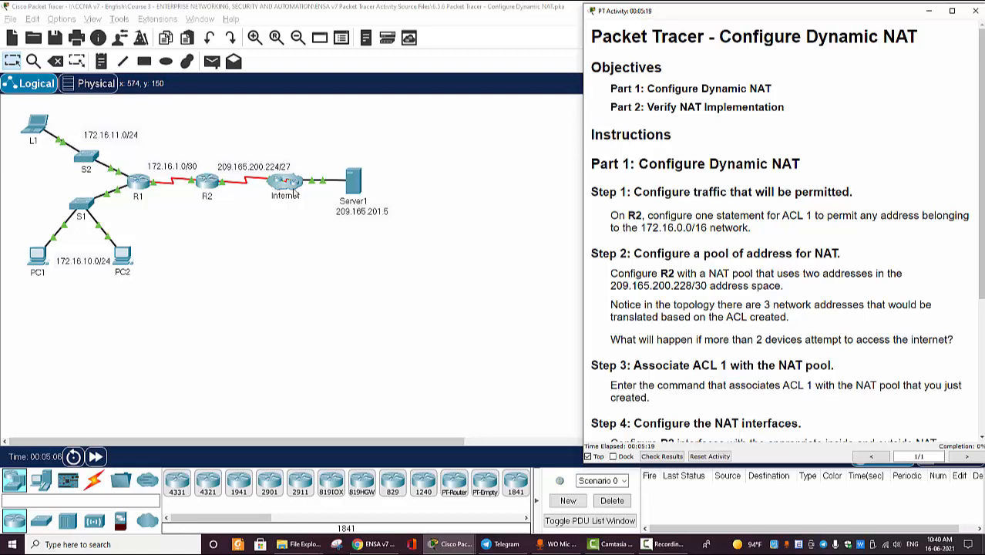
- Enter R2's CLI and reach global configuration mode (en, conf t)
{"action": "left_click", "coordinate": [352, 182]}
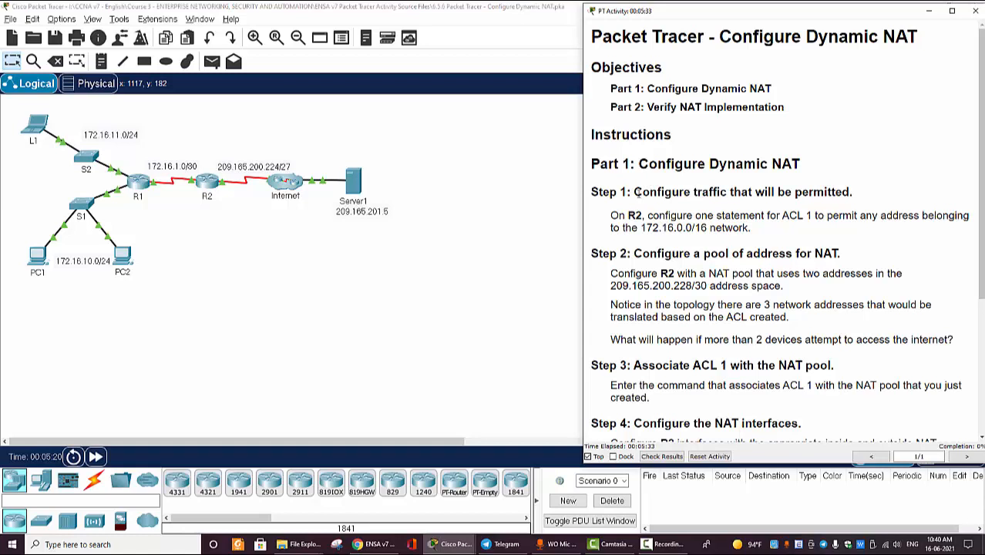
{"action": "left_click_drag", "start_coordinate": [634, 191], "coordinate": [832, 191]}
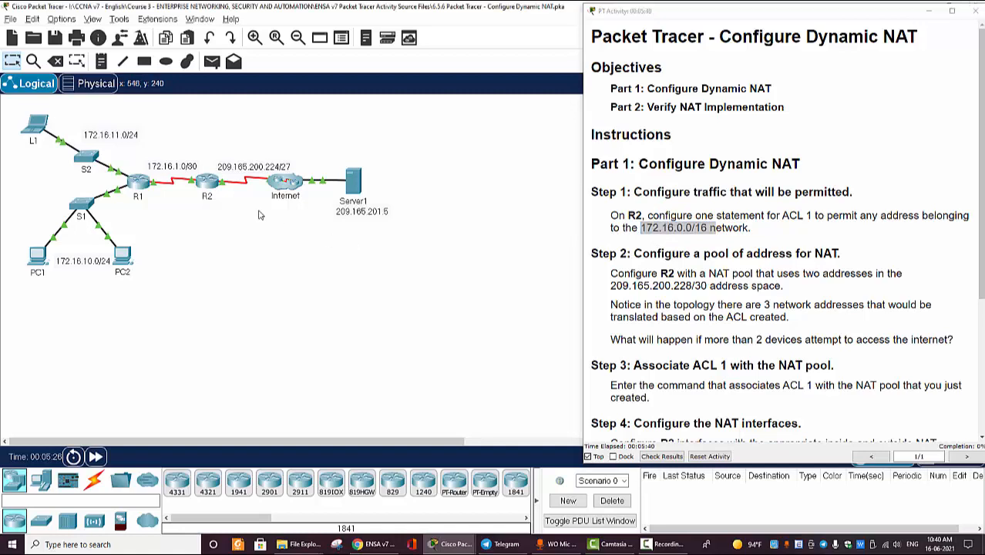
{"action": "double_click", "coordinate": [207, 179]}
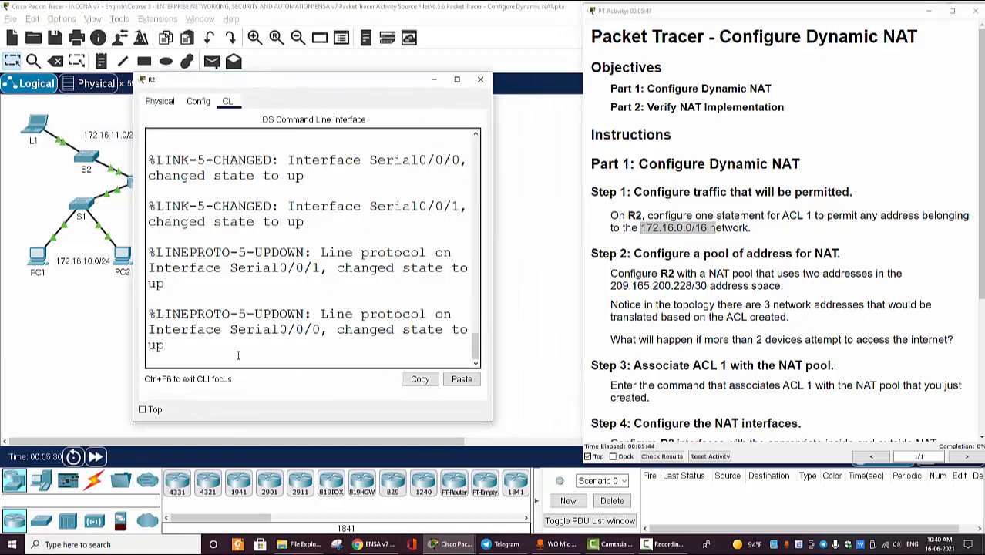
{"action": "type", "text": "e"}
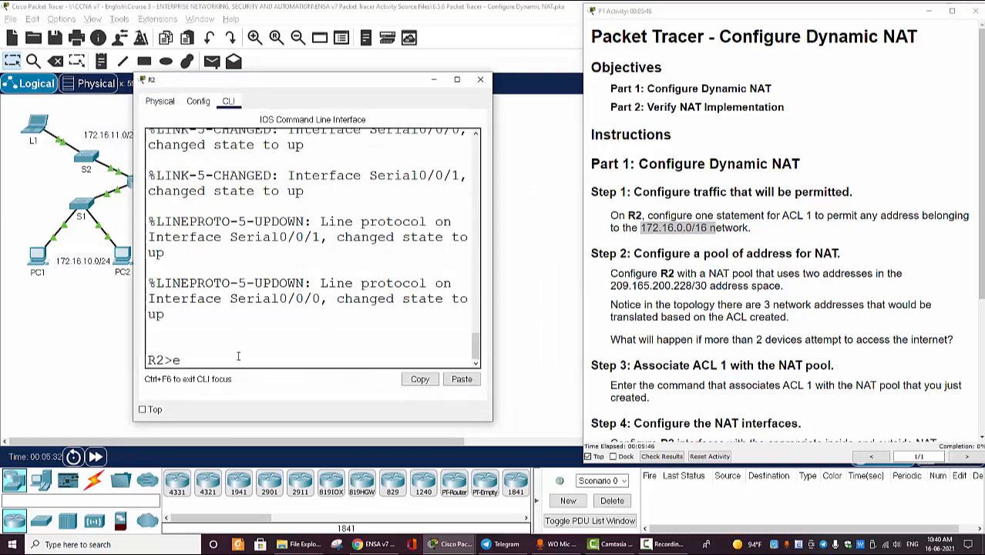
{"action": "type", "text": "n"}
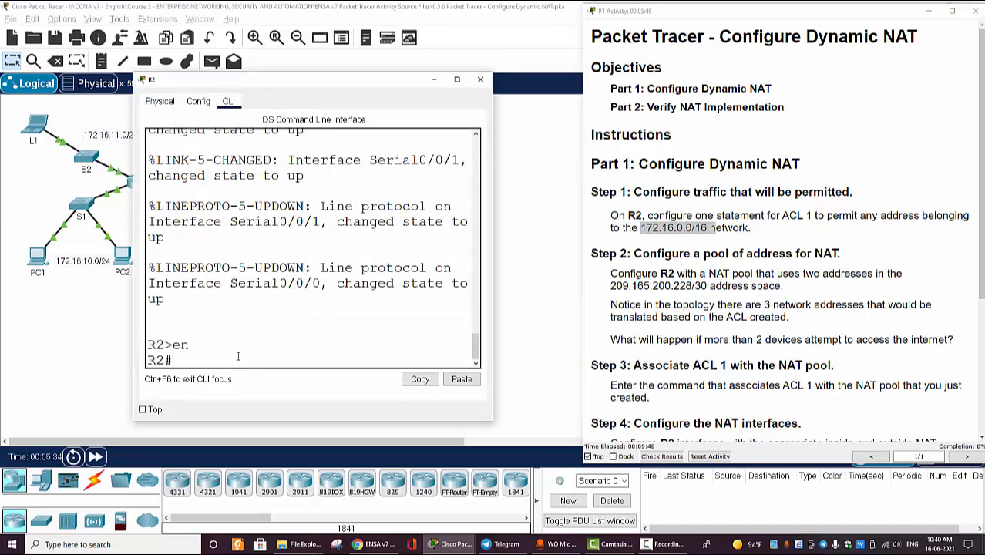
{"action": "type", "text": "conf t"}
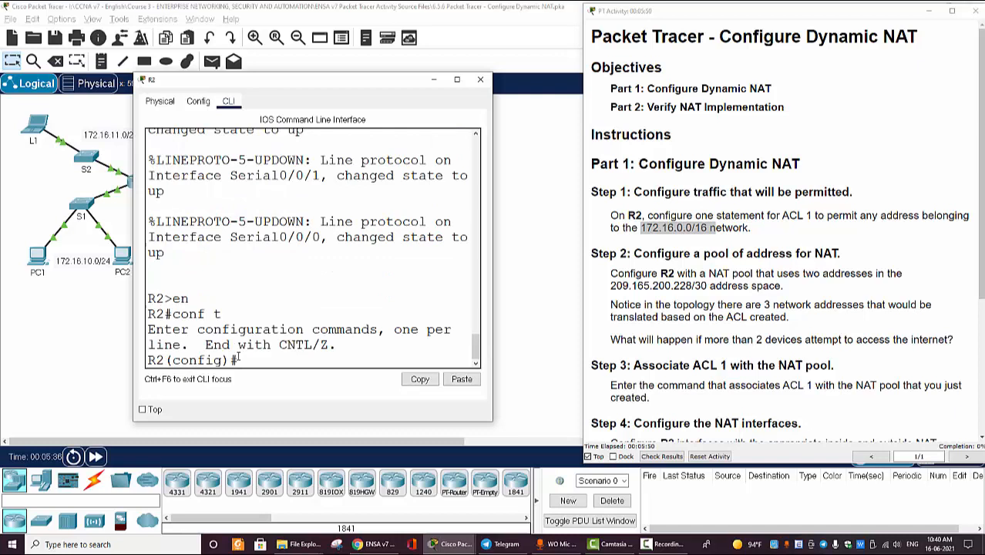
- Add access-list 1 permit 172.16.0.0 0.0.255.255 on R2
{"action": "type", "text": "access-list"}
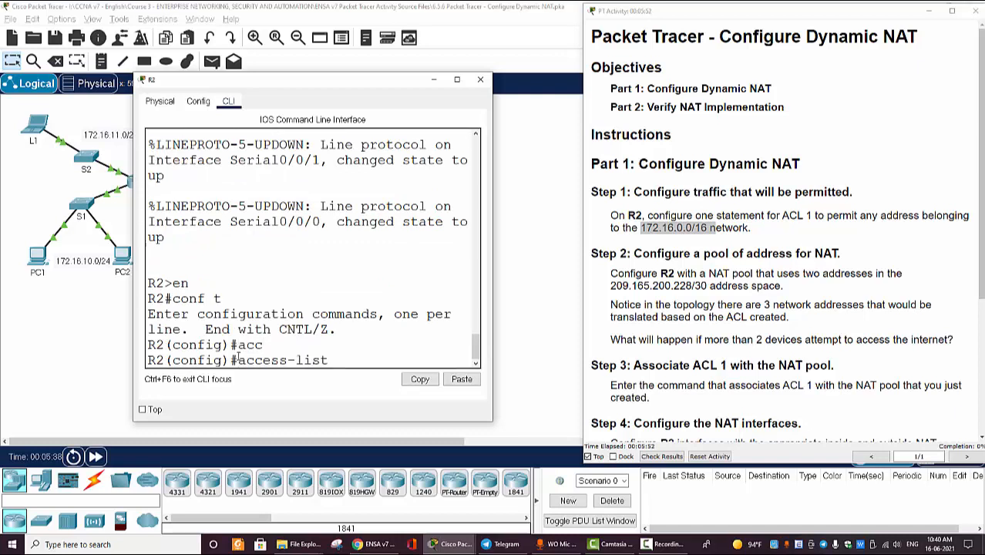
{"action": "type", "text": "1"}
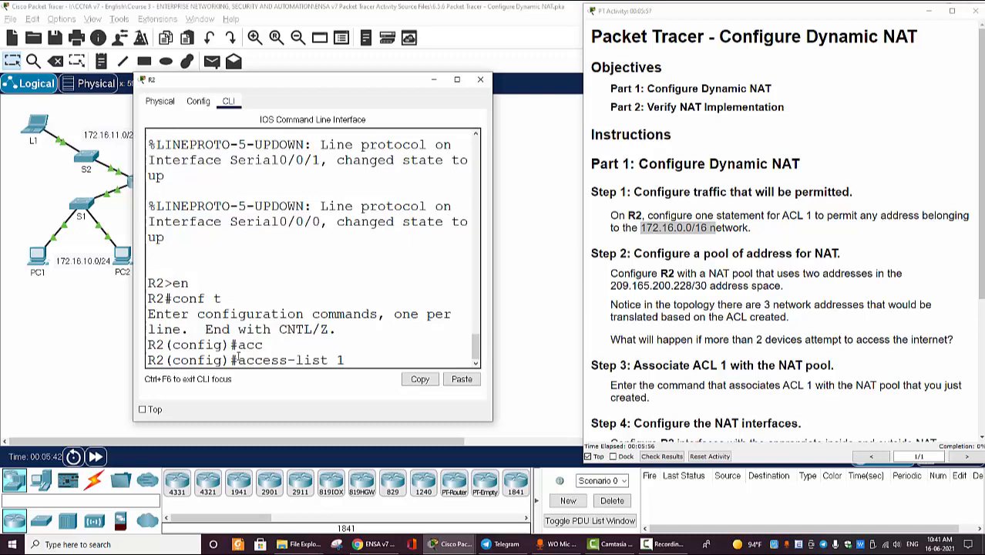
{"action": "type", "text": "access-list 1 permit"}
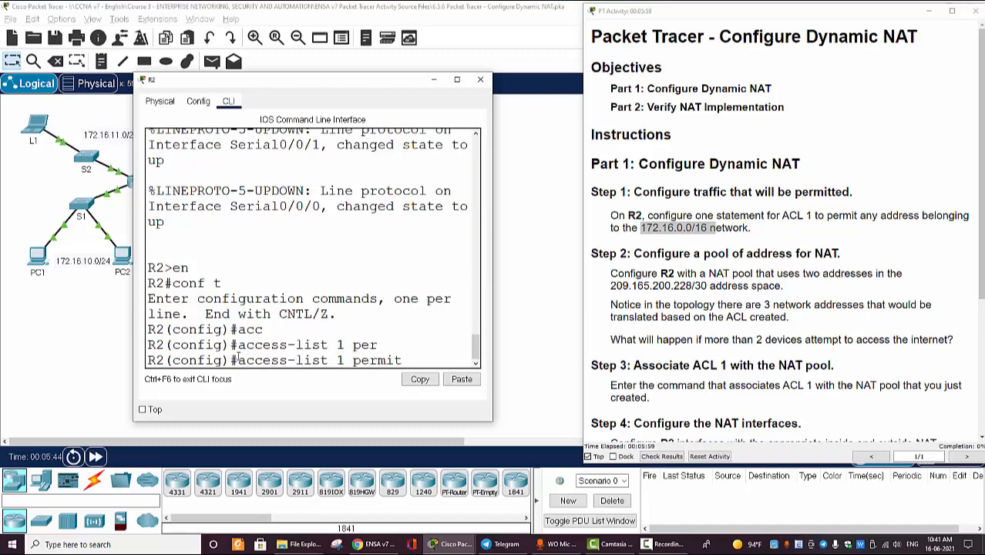
{"action": "type", "text": "172.16"}
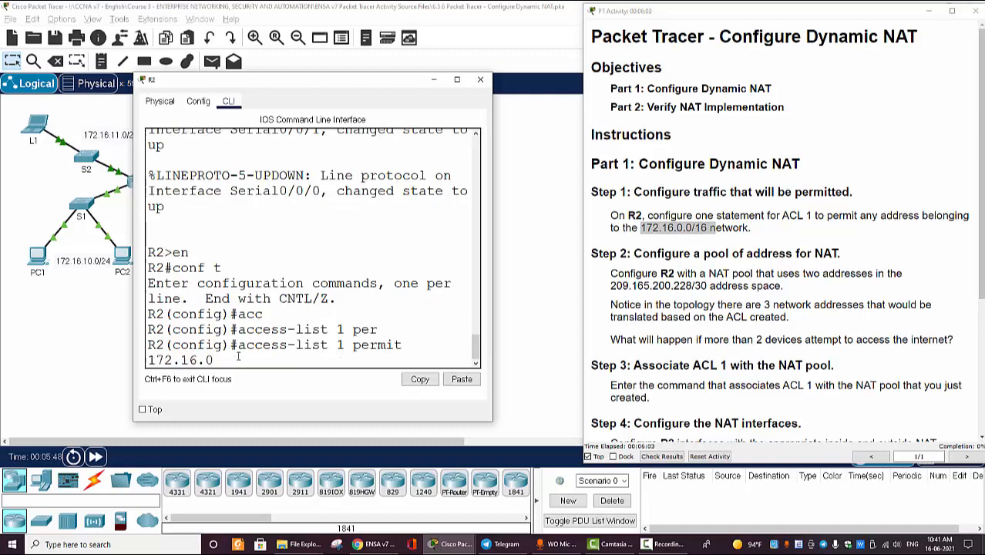
{"action": "type", "text": ".0"}
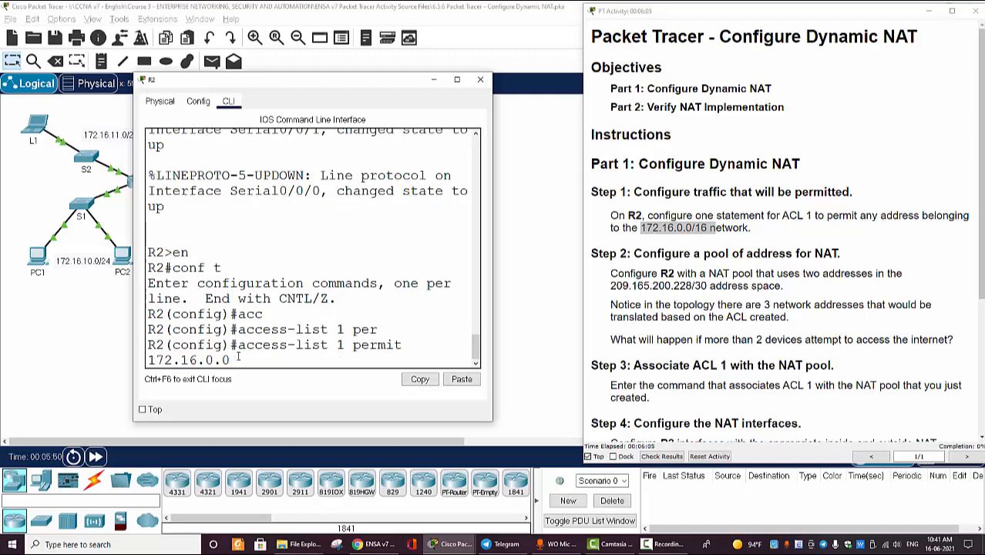
{"action": "type", "text": "0.0."}
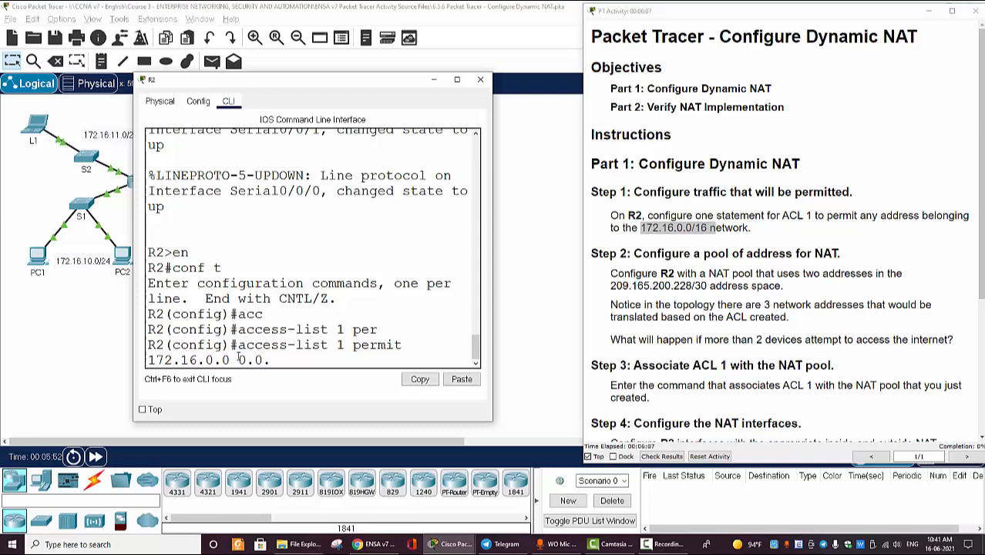
{"action": "type", "text": "255.255"}
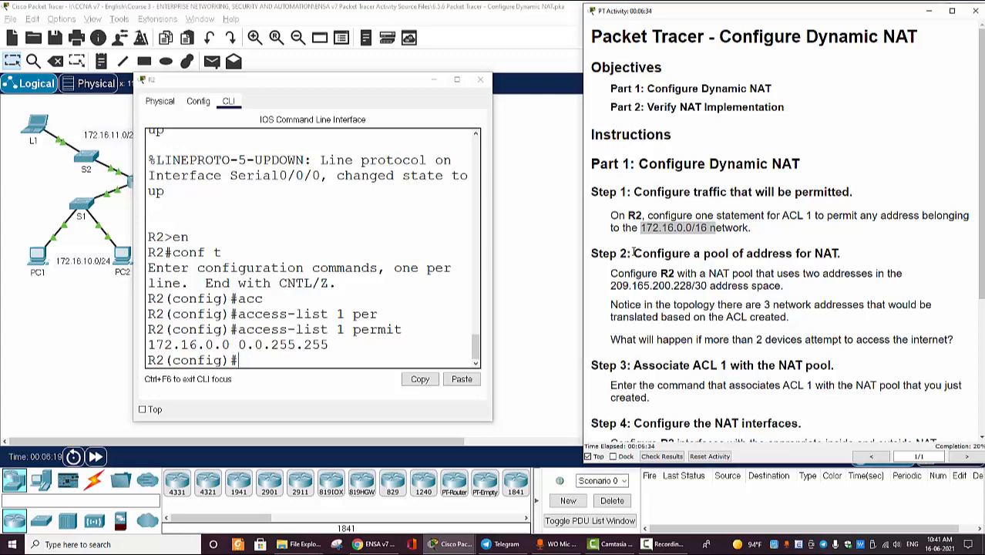
{"action": "double_click", "coordinate": [715, 252]}
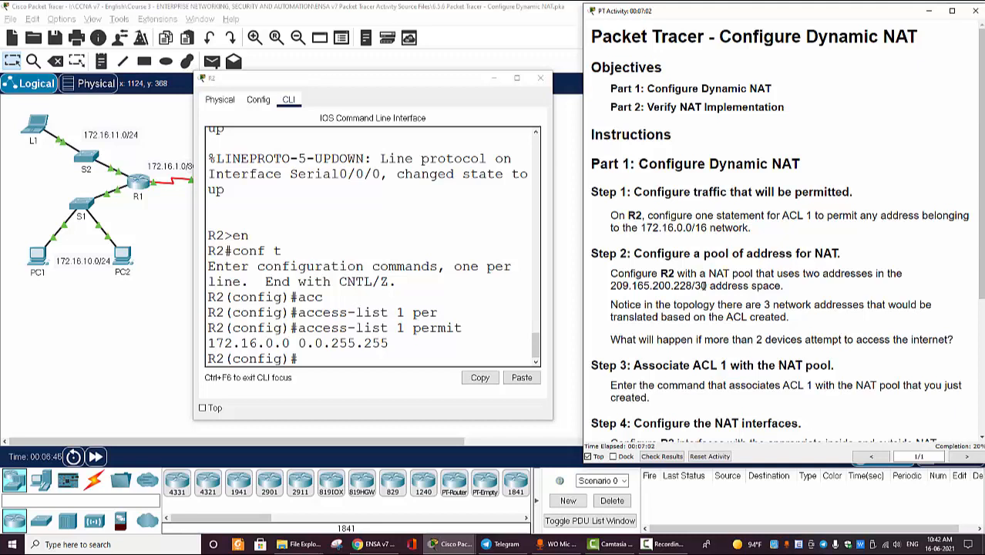
- Close R2's device window and review the NAT pool instructions on the topology
{"action": "left_click", "coordinate": [539, 77]}
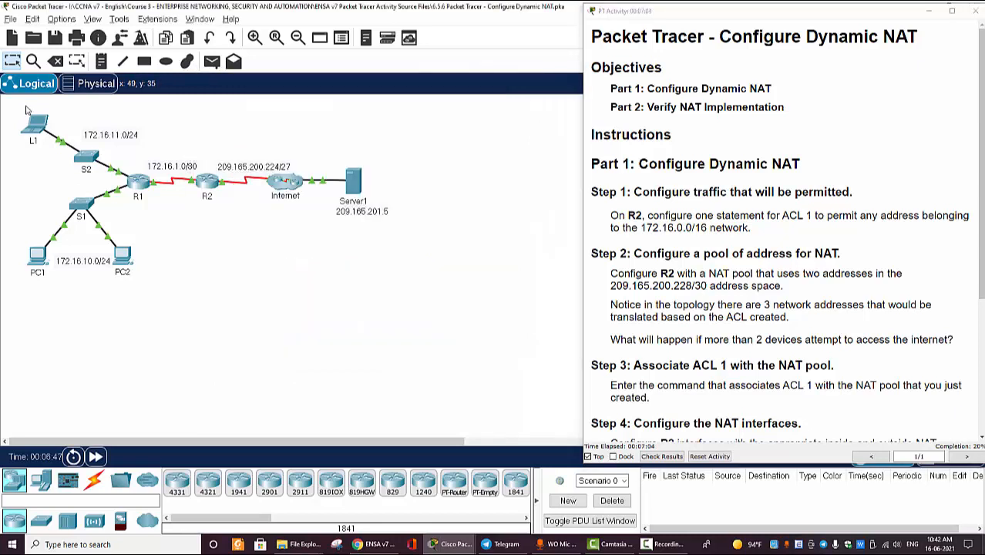
{"action": "mouse_move", "coordinate": [31, 188]}
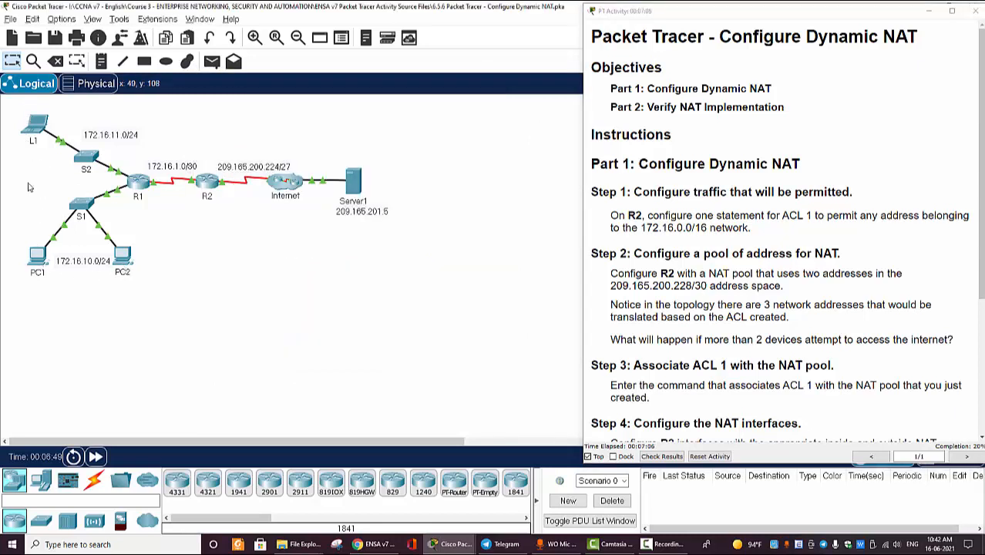
{"action": "mouse_move", "coordinate": [52, 153]}
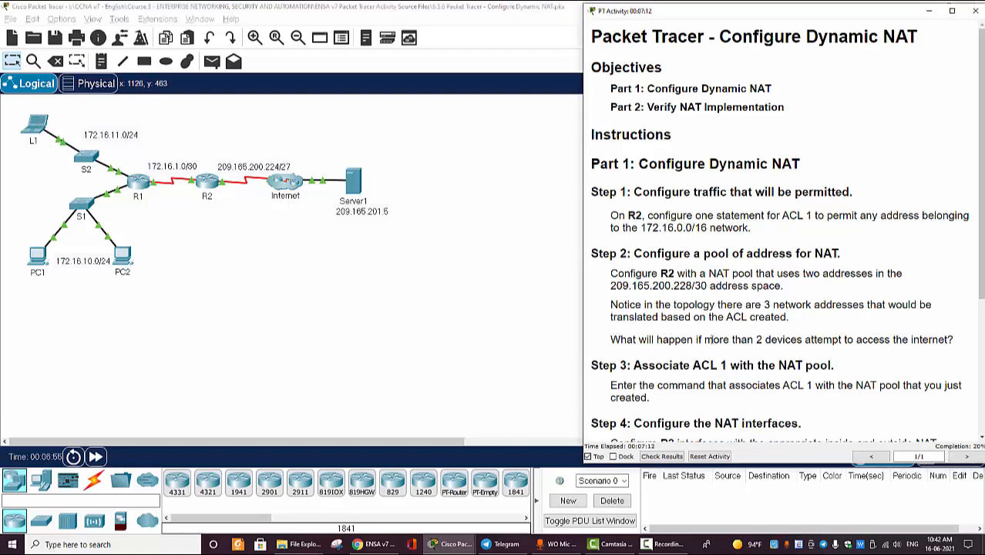
{"action": "left_click_drag", "start_coordinate": [758, 338], "coordinate": [863, 339]}
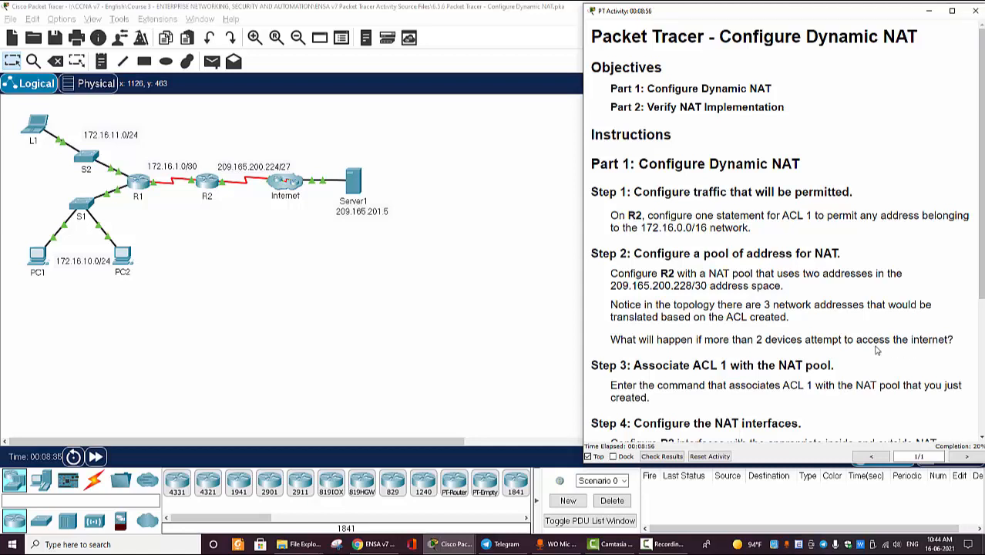
{"action": "mouse_move", "coordinate": [330, 274]}
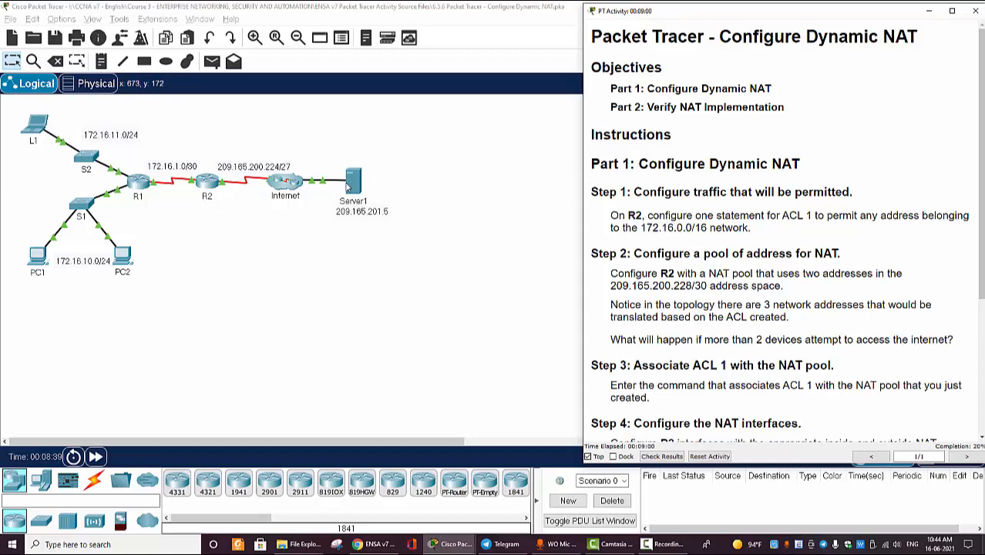
{"action": "mouse_move", "coordinate": [337, 191]}
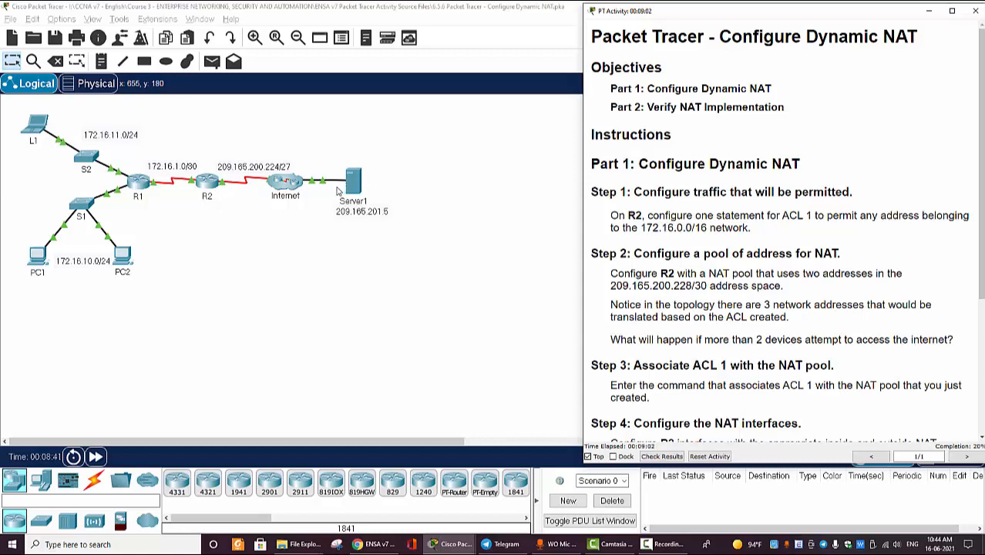
{"action": "mouse_move", "coordinate": [265, 192]}
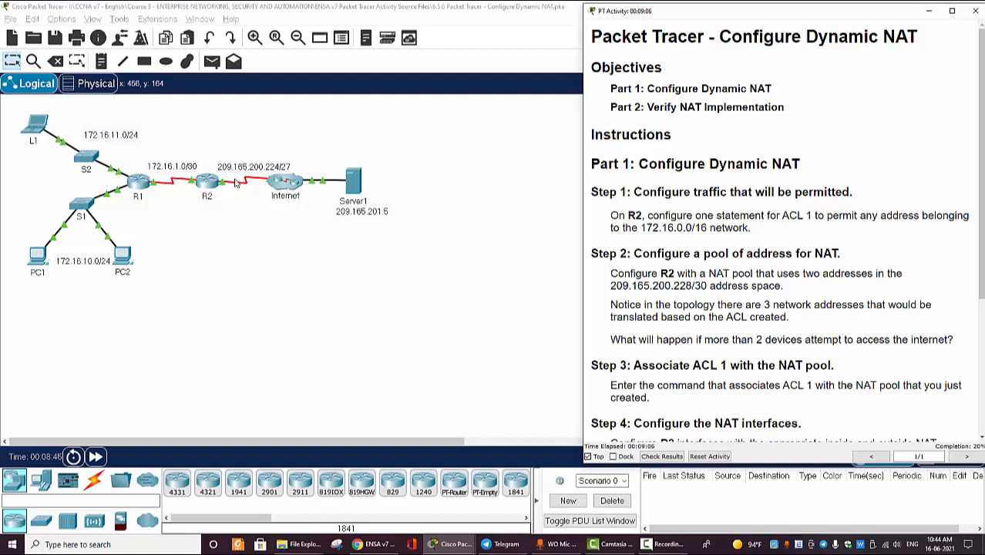
{"action": "mouse_move", "coordinate": [250, 191]}
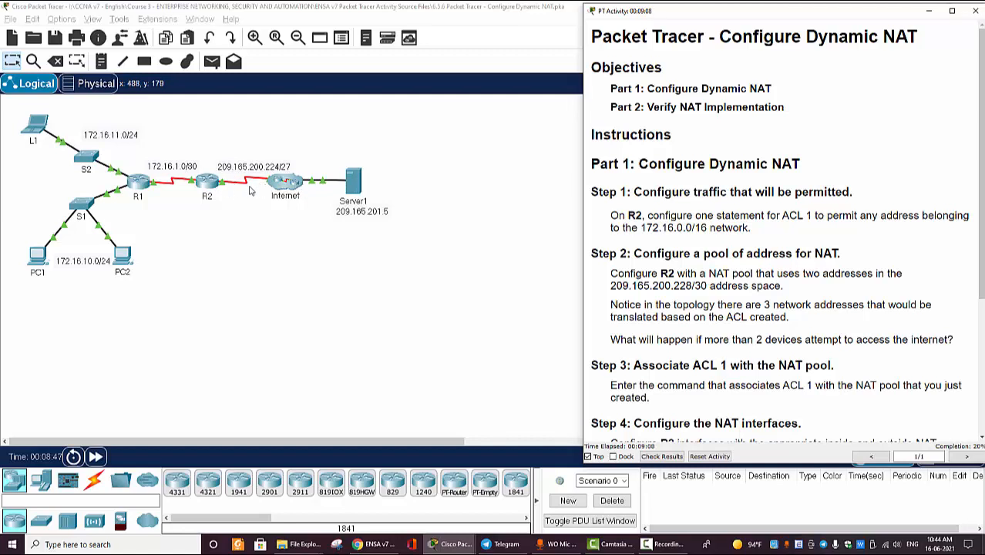
{"action": "mouse_move", "coordinate": [125, 247]}
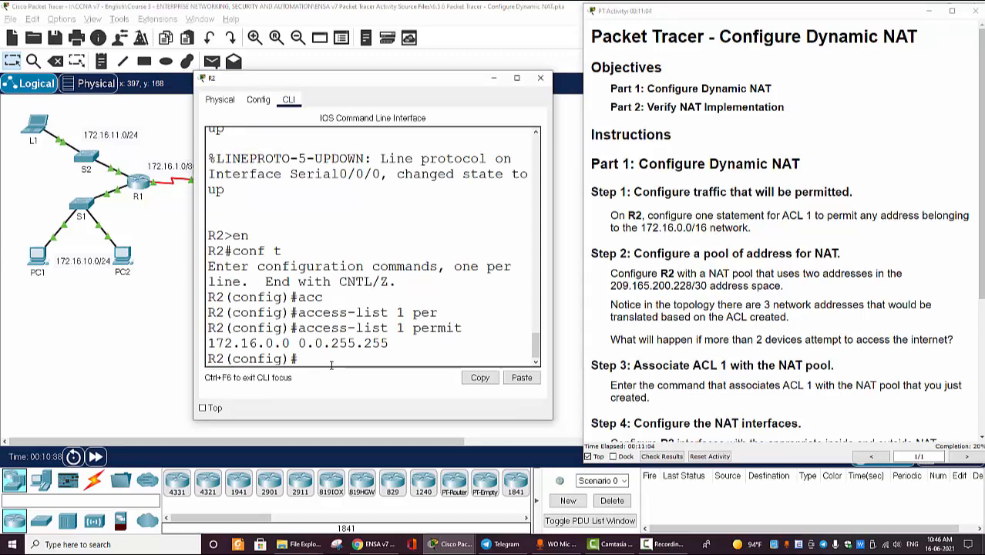
- Enter ip nat pool NATPool 209.165.200.229 209.165.200.230, correcting address typos along the way
{"action": "type", "text": "ip nat pool"}
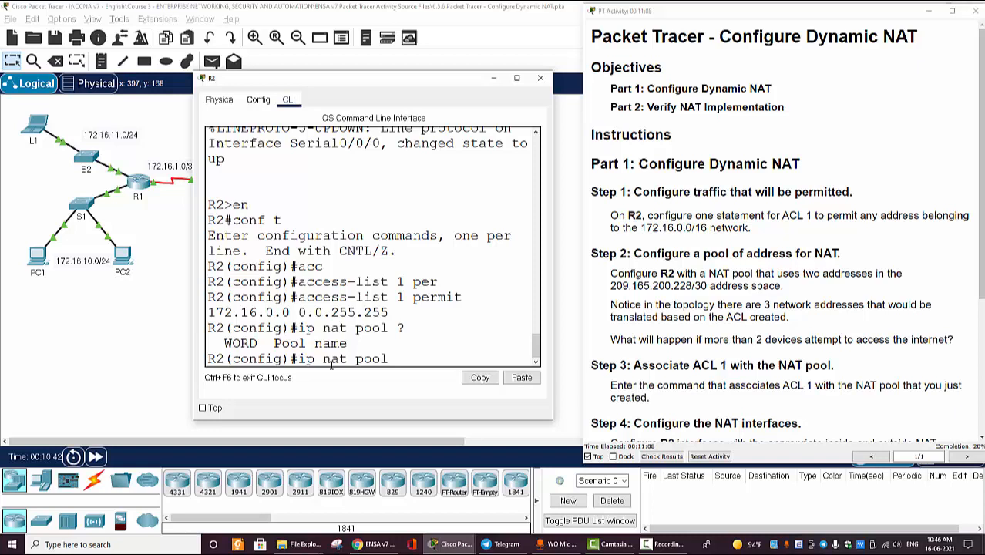
{"action": "type", "text": "NATPo"}
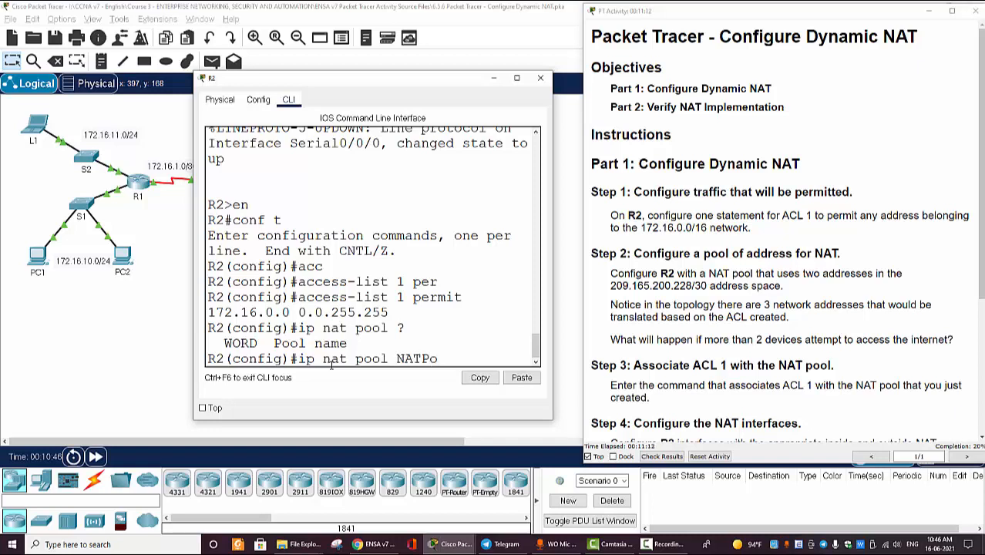
{"action": "type", "text": "ol"}
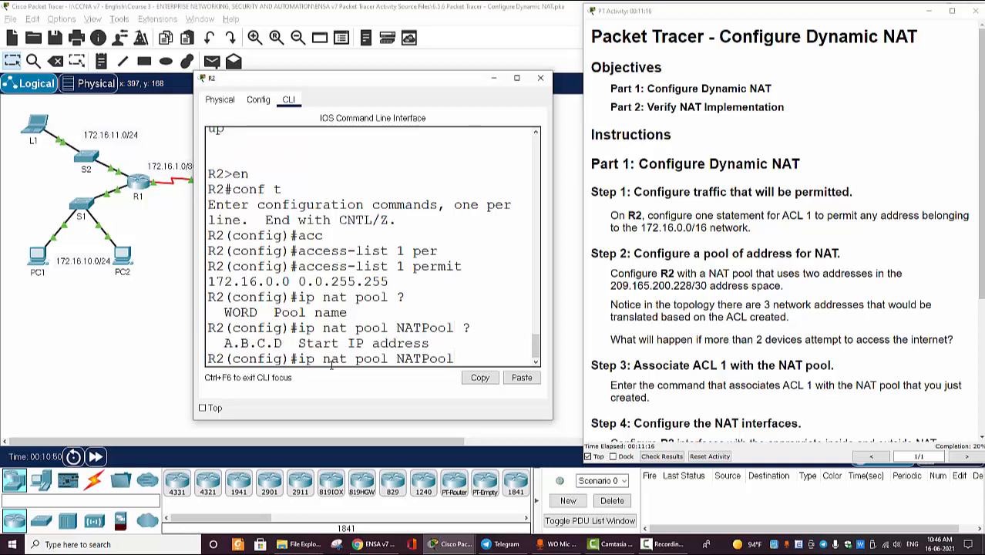
{"action": "type", "text": "209.165.200"}
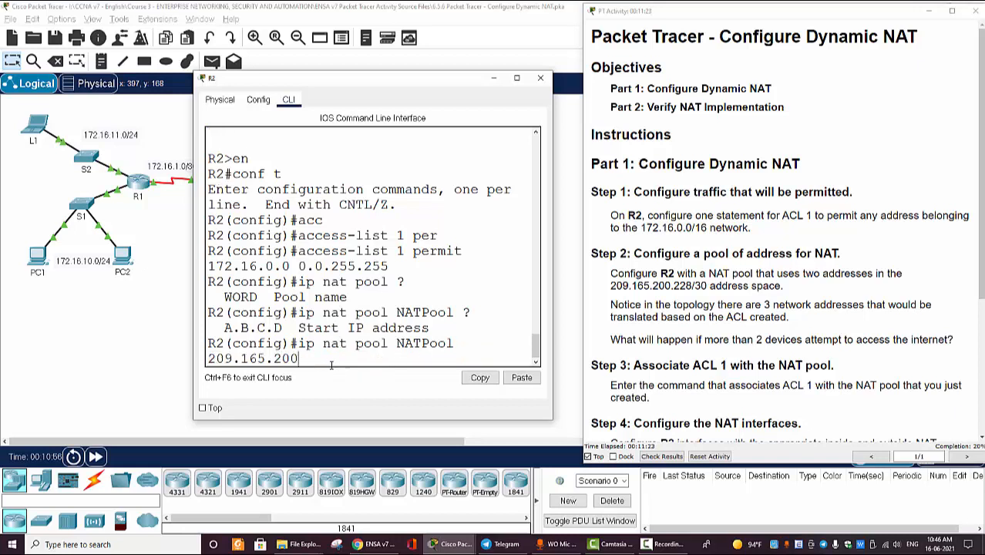
{"action": "type", "text": "."}
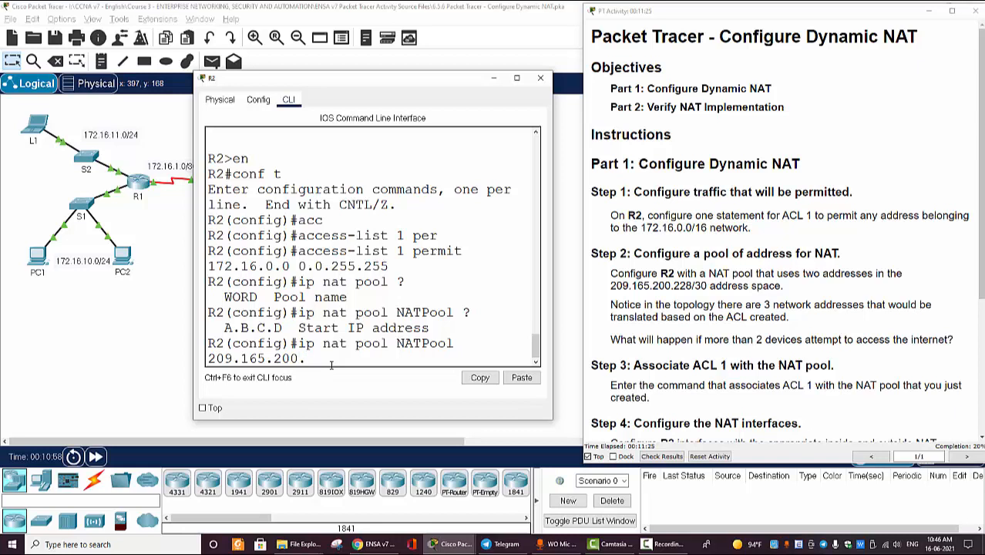
{"action": "type", "text": "228"}
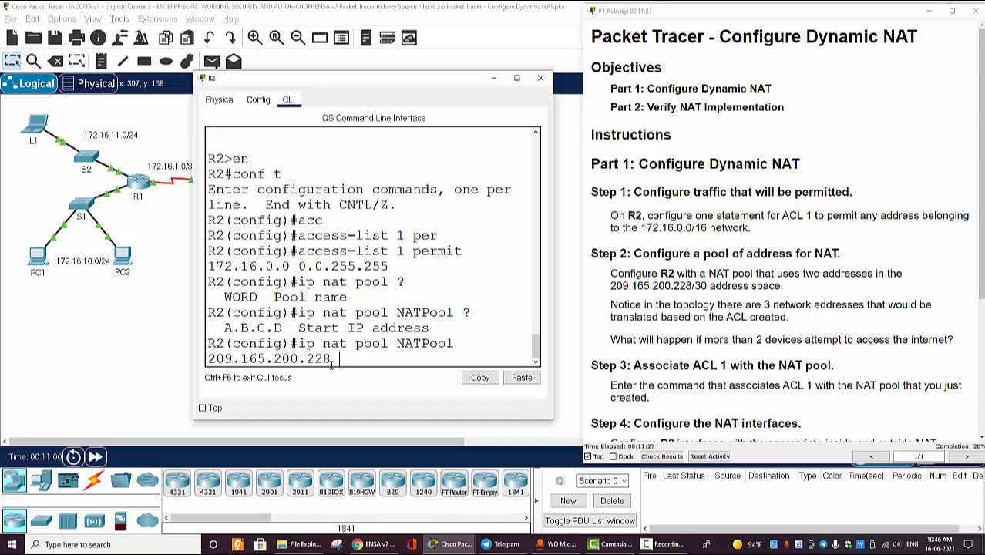
{"action": "type", "text": "209.165"}
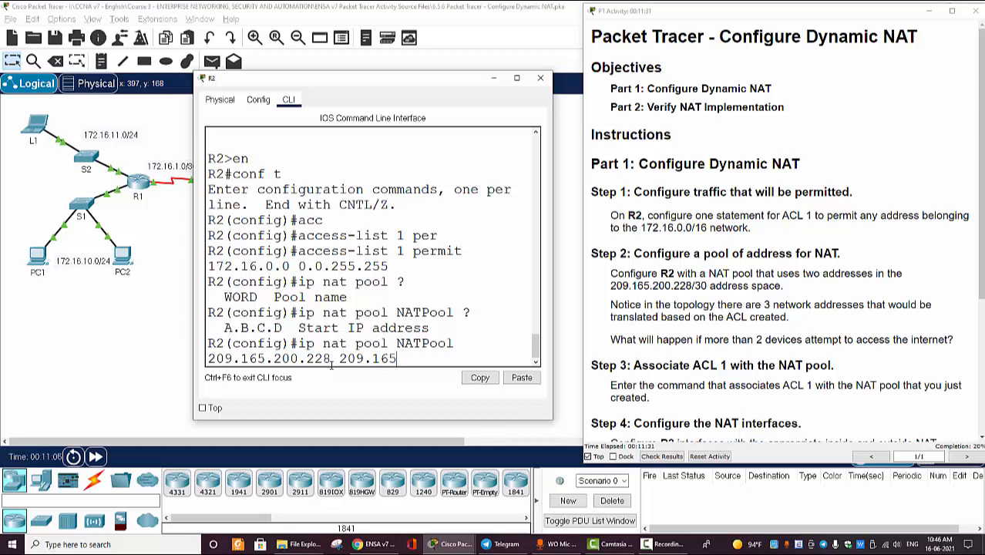
{"action": "type", "text": "200."}
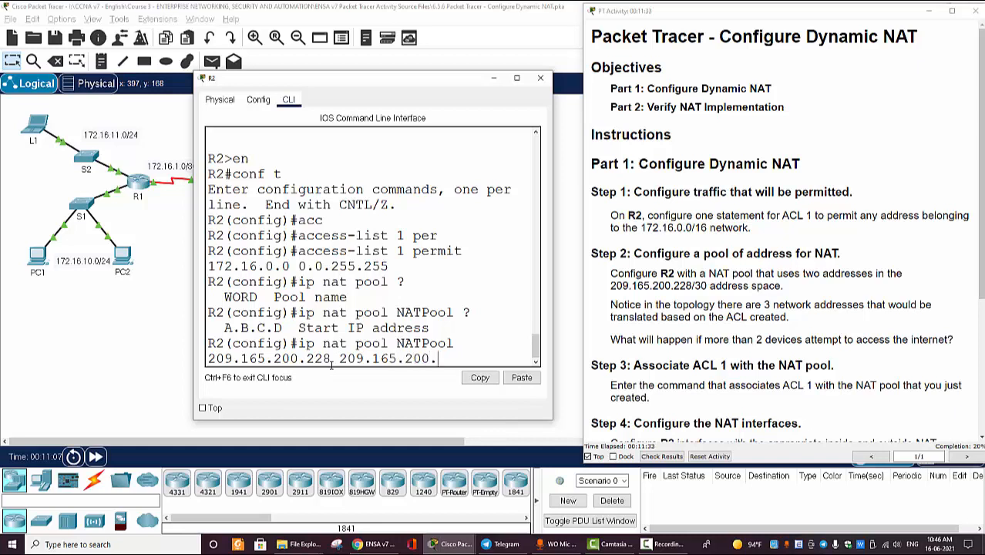
{"action": "type", "text": "22"}
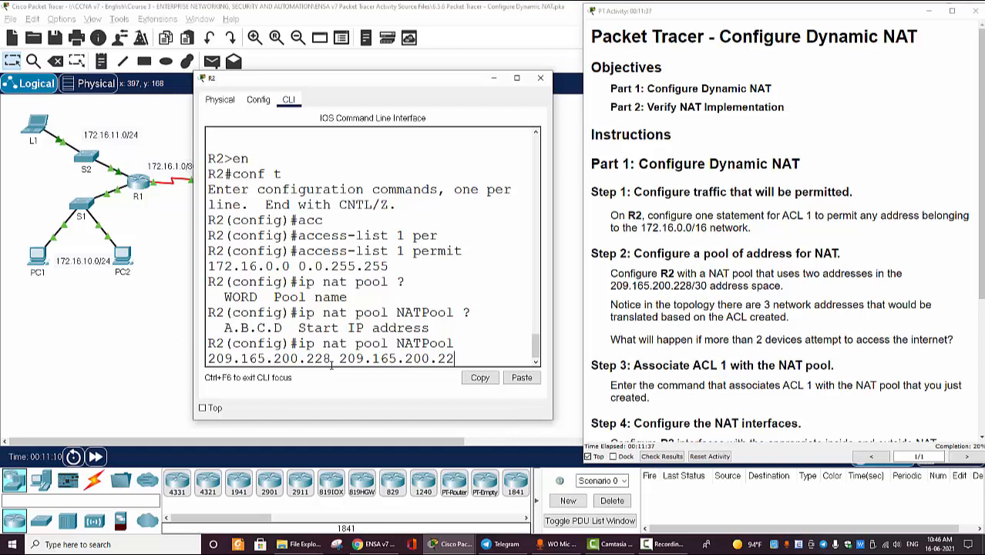
{"action": "key", "text": "backspace"}
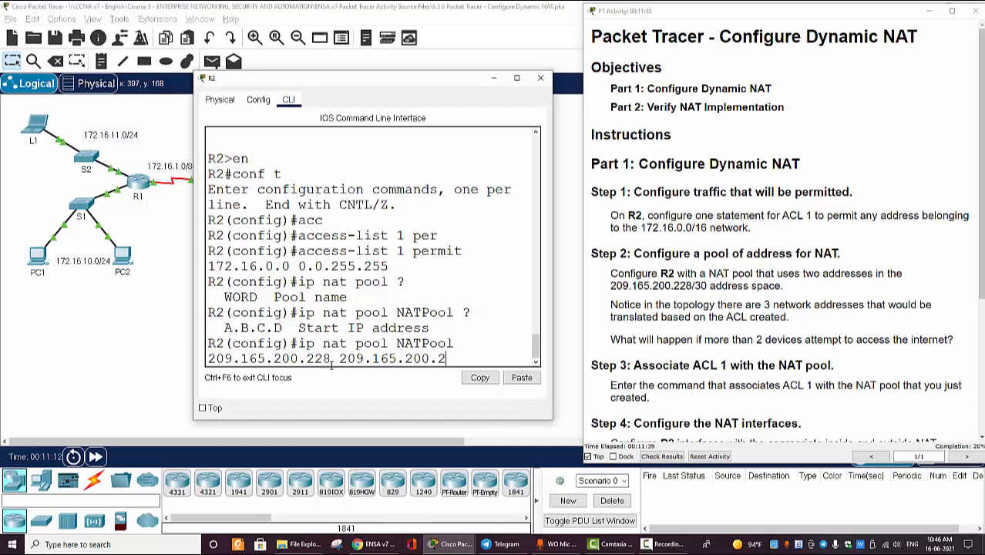
{"action": "type", "text": "30"}
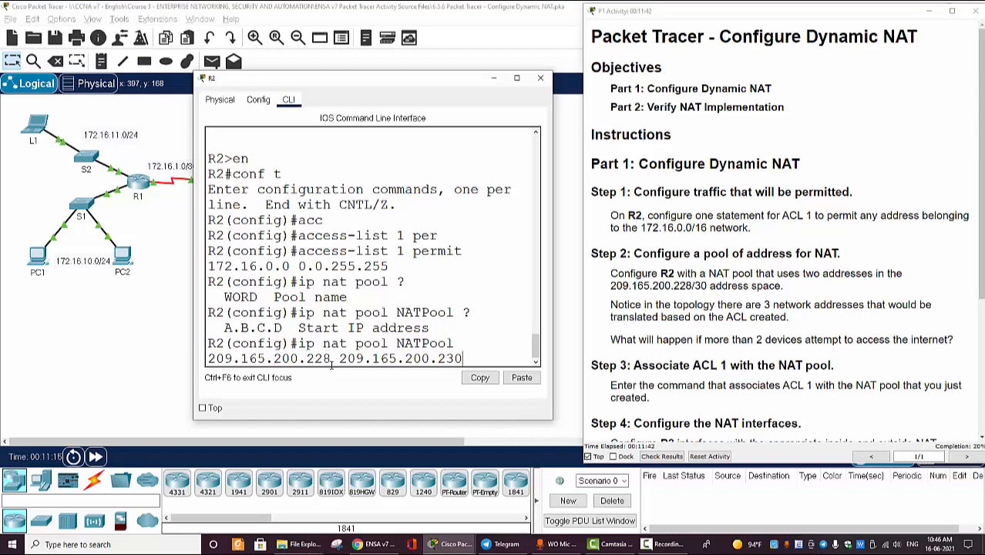
{"action": "type", "text": "2"}
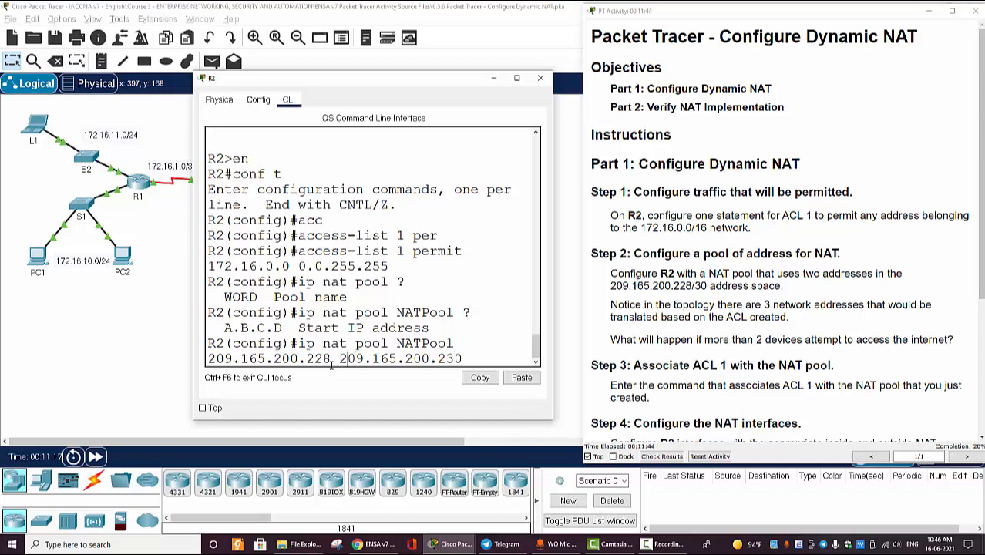
{"action": "key", "text": "BackSpace"}
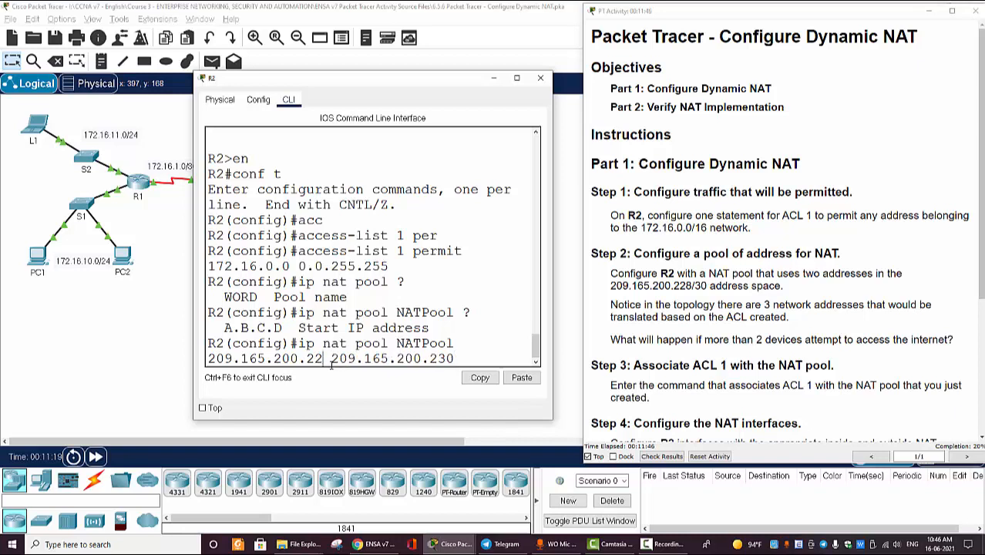
{"action": "type", "text": "9"}
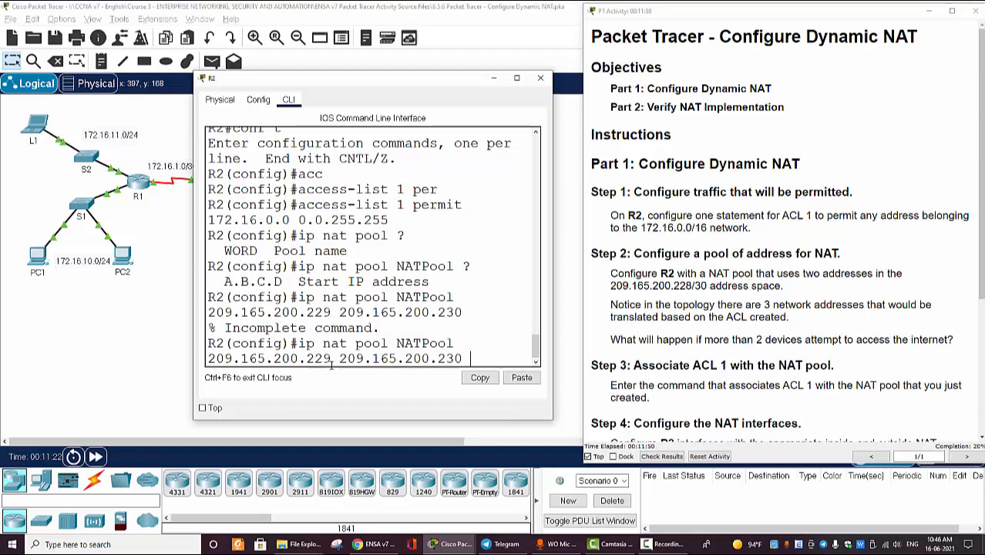
{"action": "type", "text": "mask 255.255.255."}
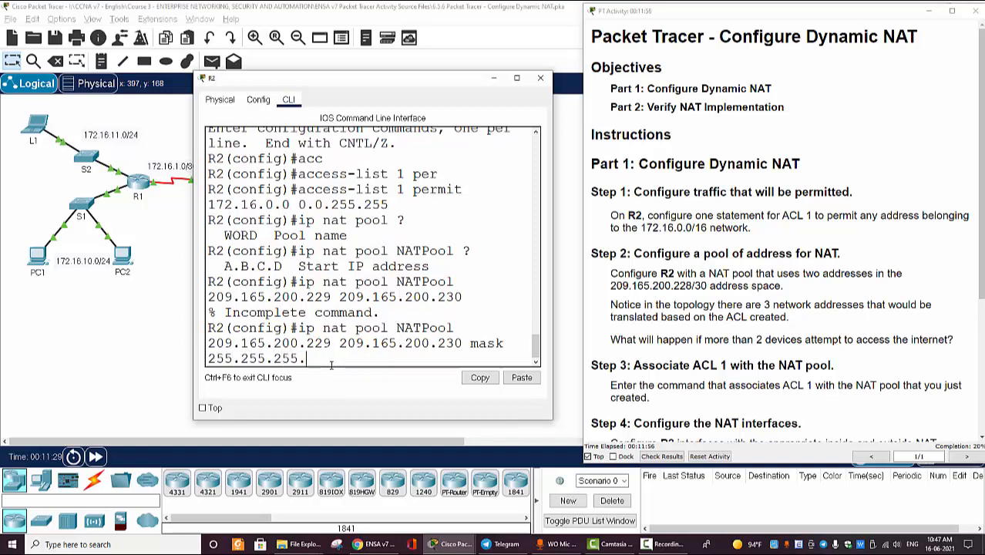
{"action": "key", "text": "enter"}
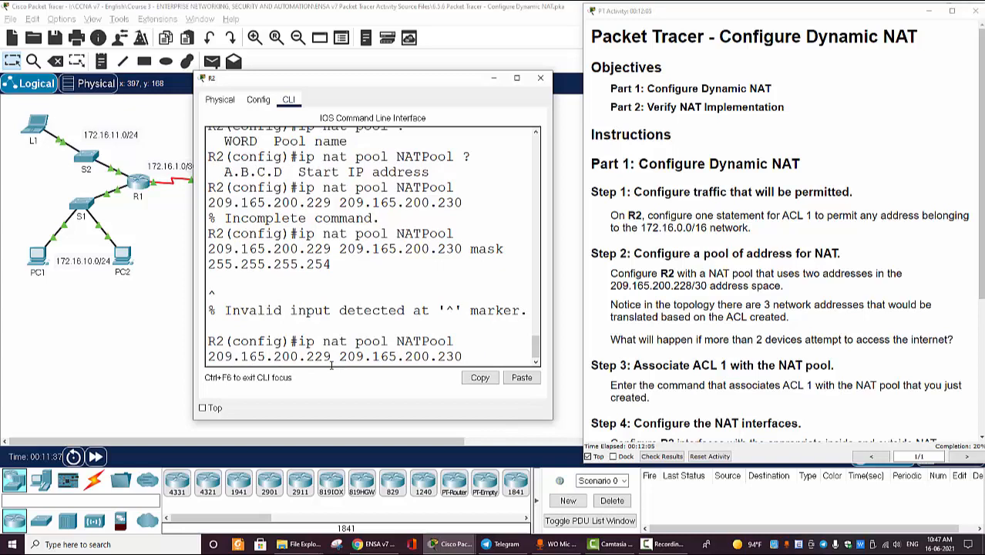
- Retry the NATPool command with the netmask keyword and 255.255.255.x mask
{"action": "type", "text": "?"}
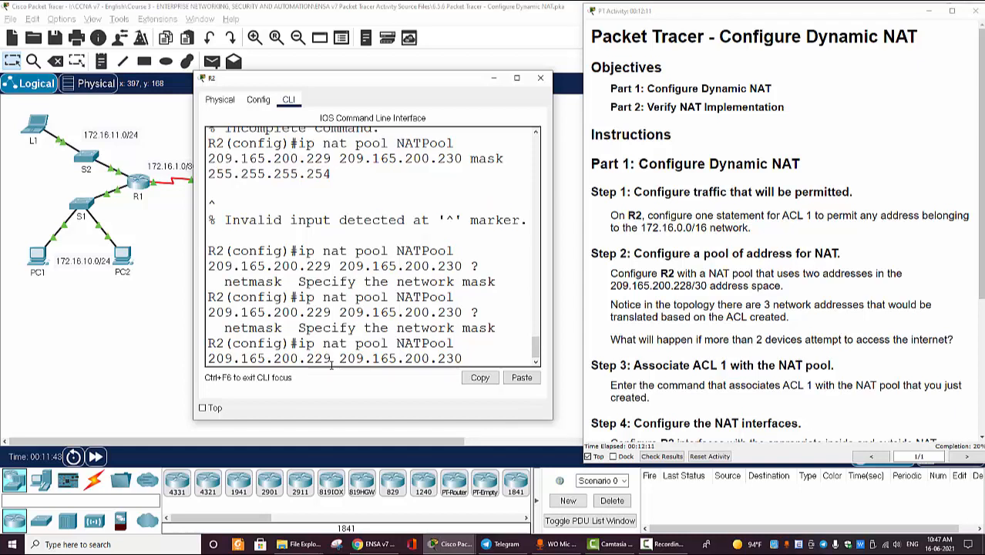
{"action": "type", "text": "netmask"}
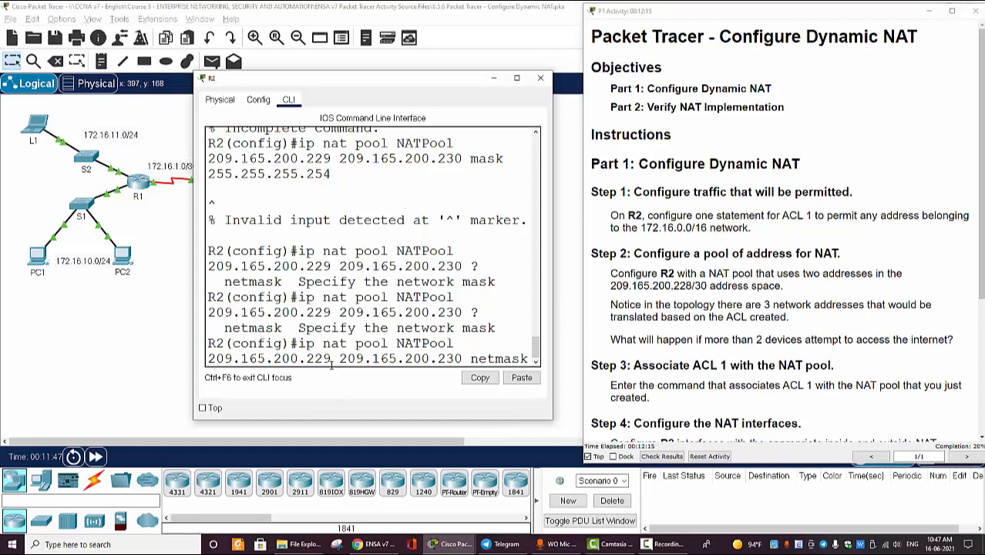
{"action": "type", "text": "255.255.255.254"}
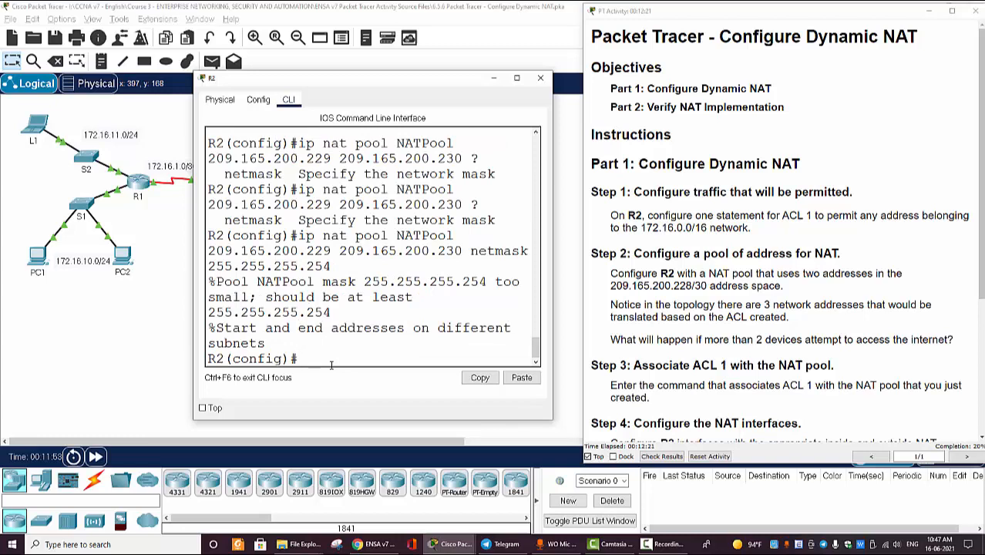
{"action": "mouse_move", "coordinate": [573, 259]}
{"action": "type", "text": "ip nat pool NATPool 209.165.200.229 209.165.200.230 netmask 255.255.255.252"}
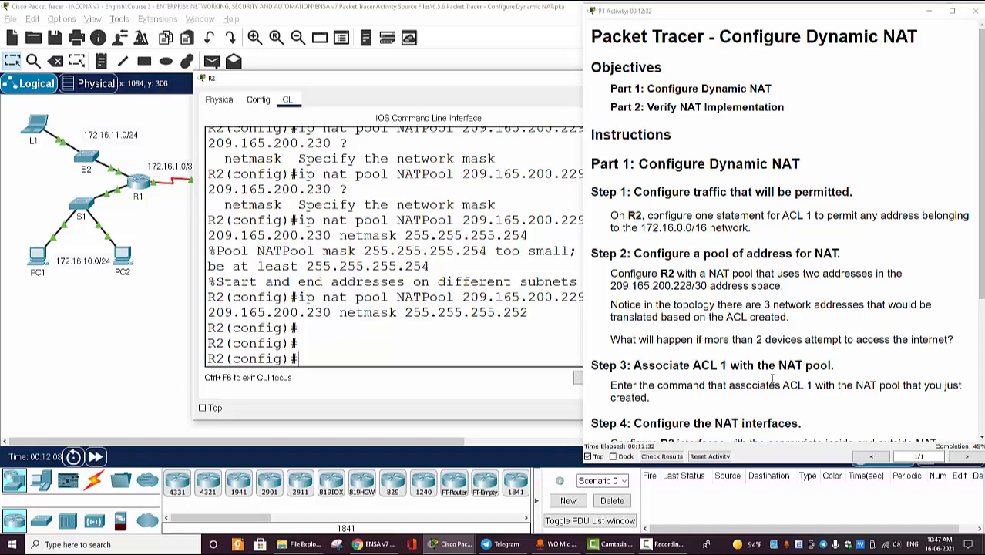
- Enter ip nat inside source list 1 pool NATPool on R2, then close its window
{"action": "scroll", "scroll_direction": "down", "scroll_amount": 3}
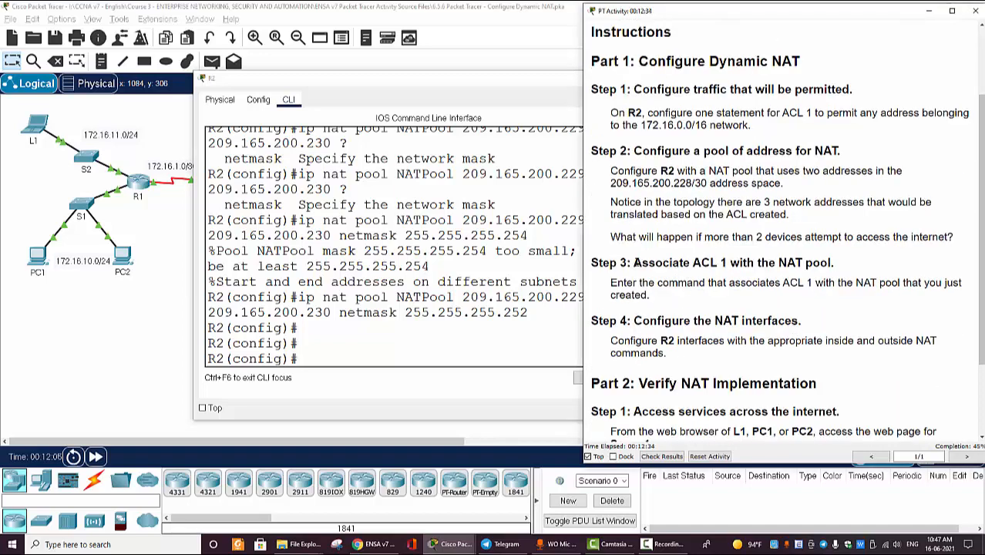
{"action": "double_click", "coordinate": [734, 262]}
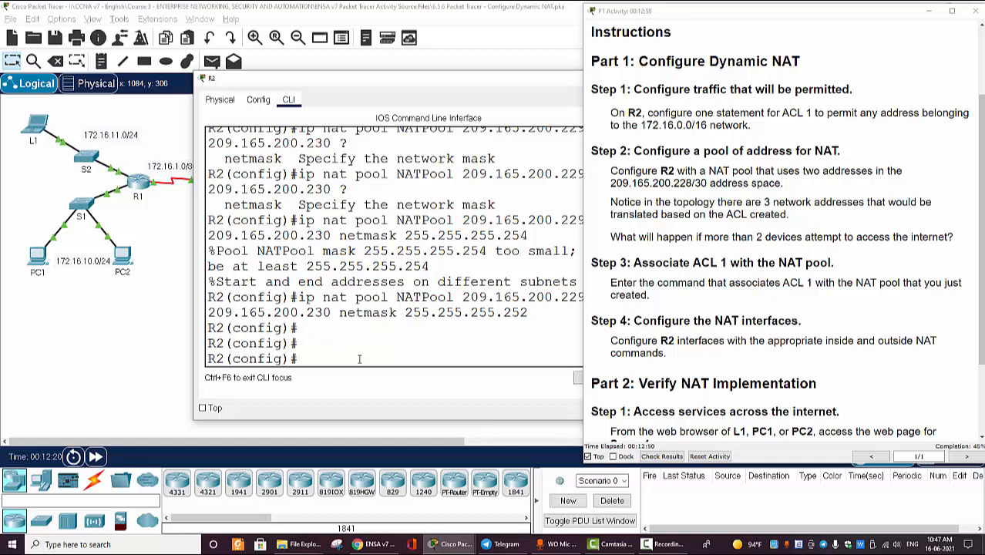
{"action": "type", "text": "ip"}
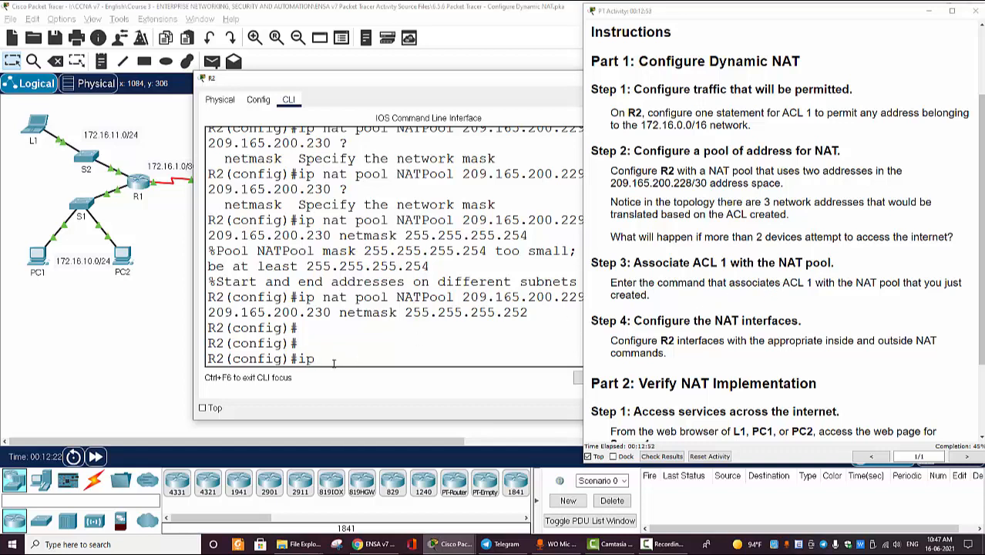
{"action": "type", "text": "nat inside source list 1"}
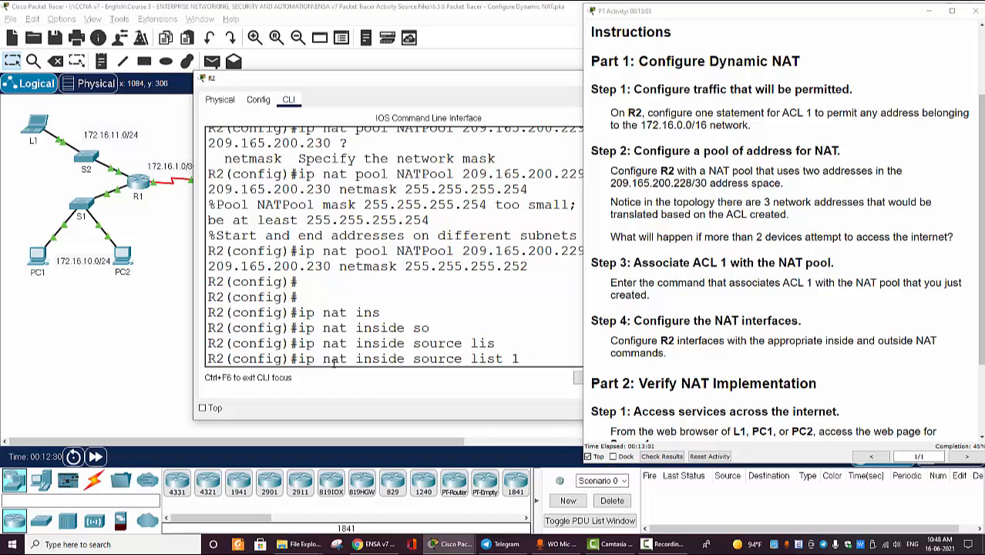
{"action": "type", "text": "?"}
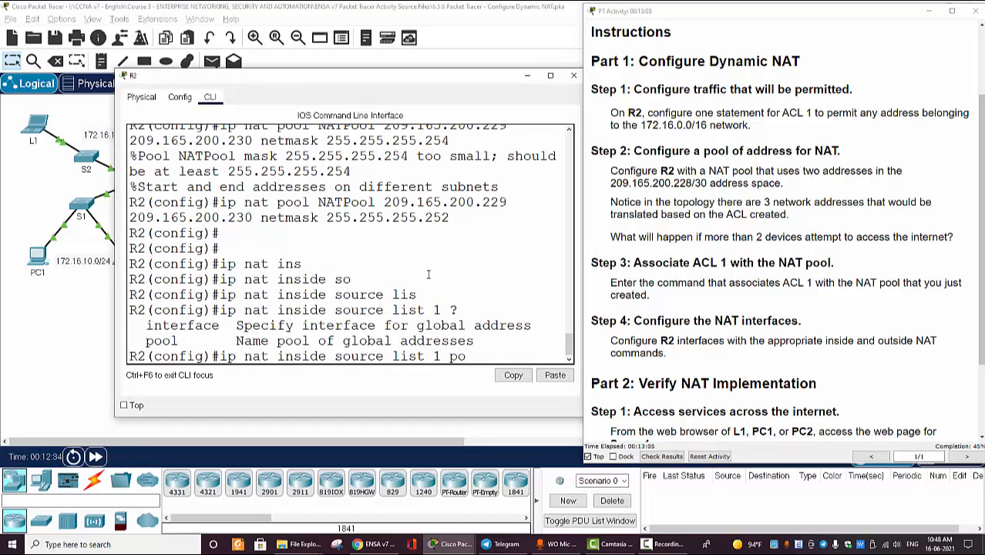
{"action": "type", "text": "ol"}
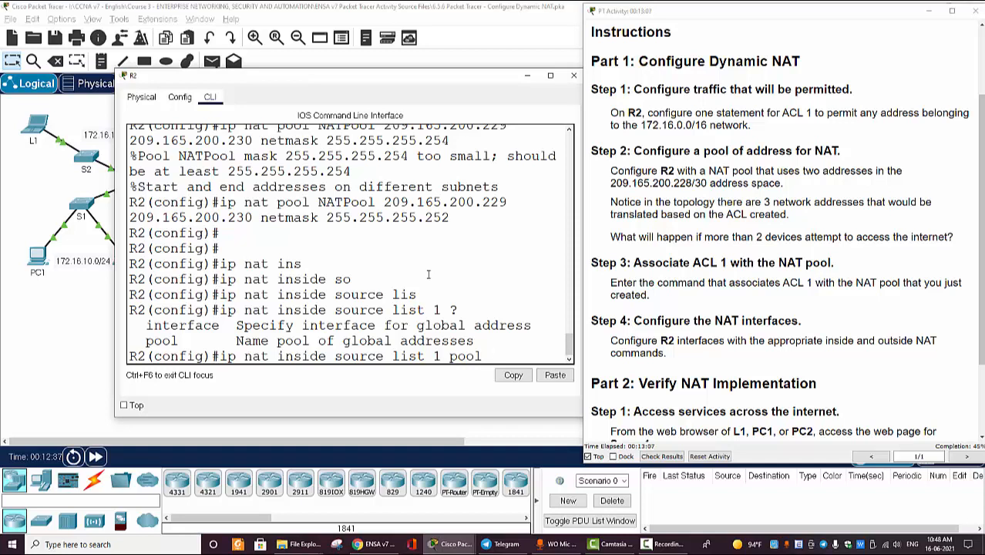
{"action": "type", "text": "NATPo"}
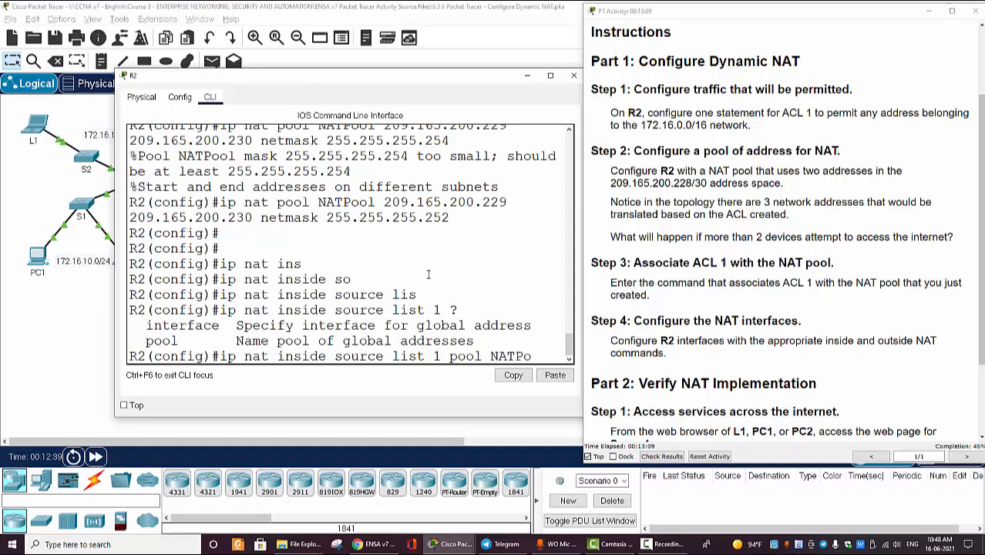
{"action": "type", "text": "ol"}
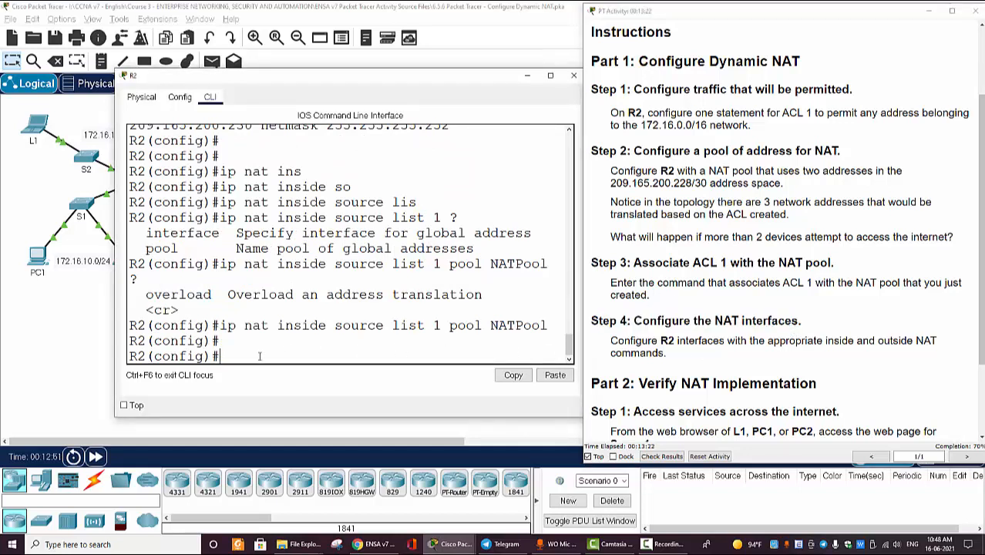
{"action": "left_click", "coordinate": [573, 74]}
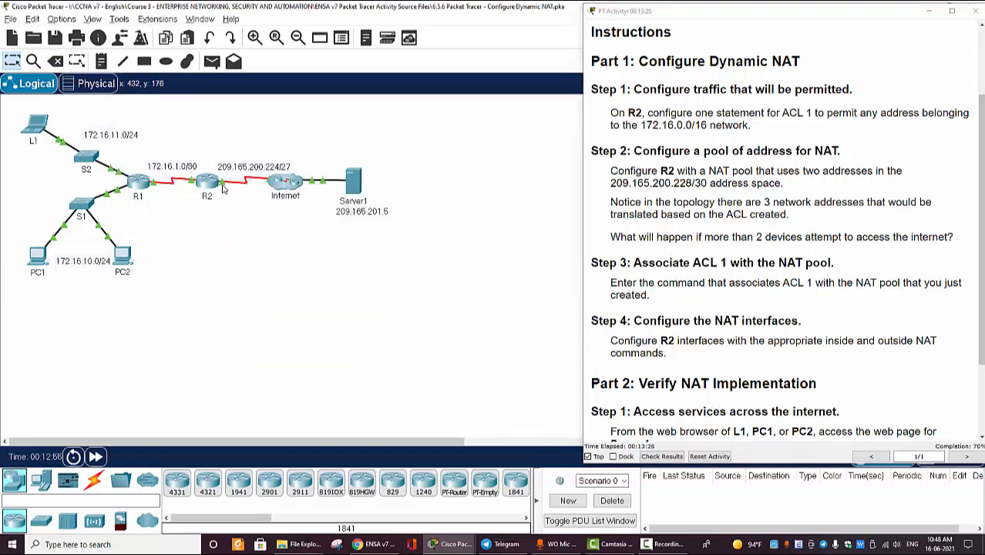
{"action": "mouse_move", "coordinate": [237, 191]}
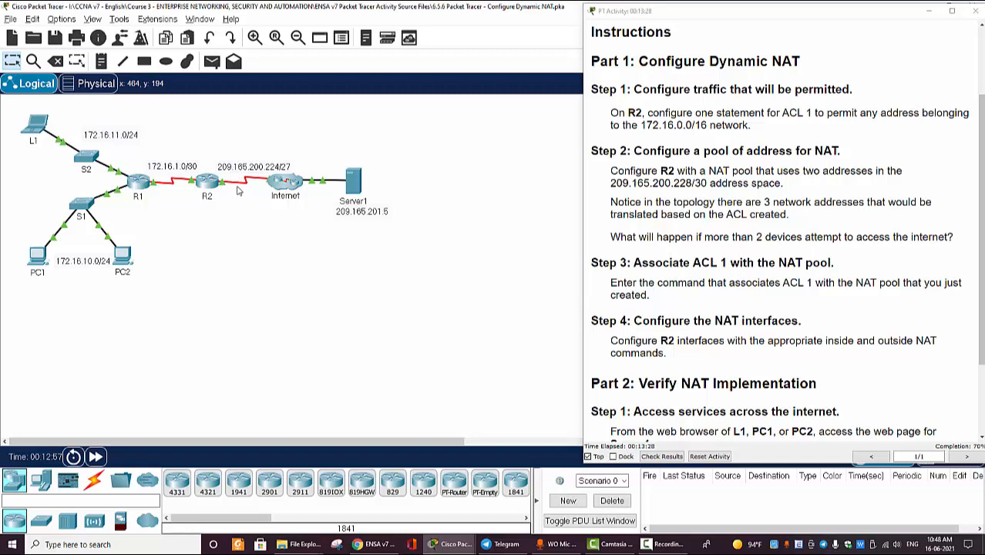
{"action": "mouse_move", "coordinate": [224, 188]}
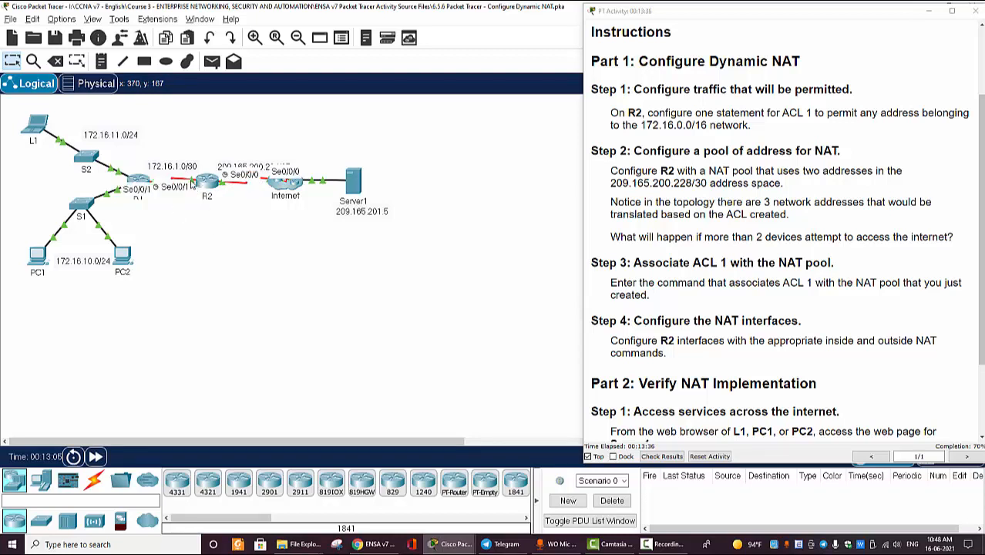
{"action": "mouse_move", "coordinate": [185, 192]}
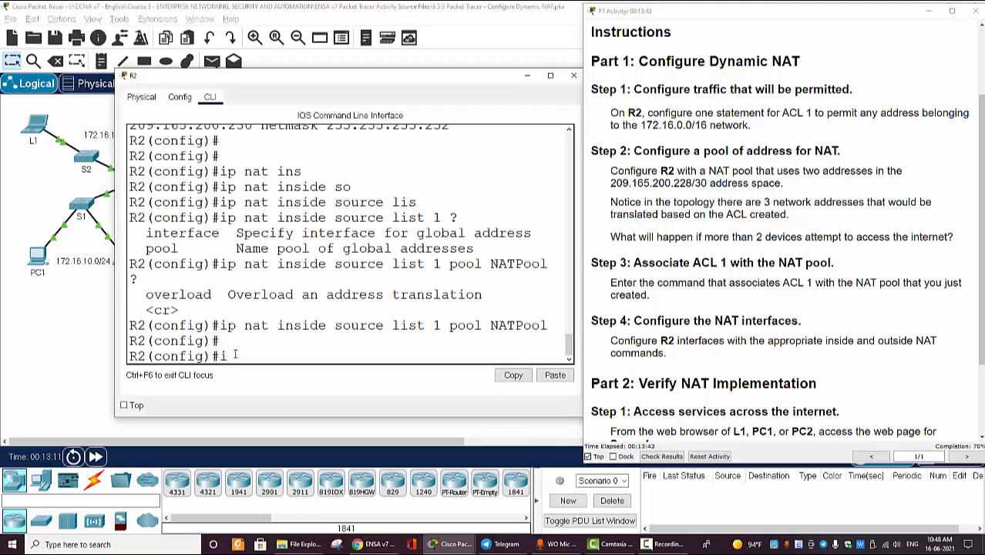
- Set ip nat inside on R2's S0/0/1 and ip nat outside on S0/0/0
{"action": "type", "text": "nt s0/0/1"}
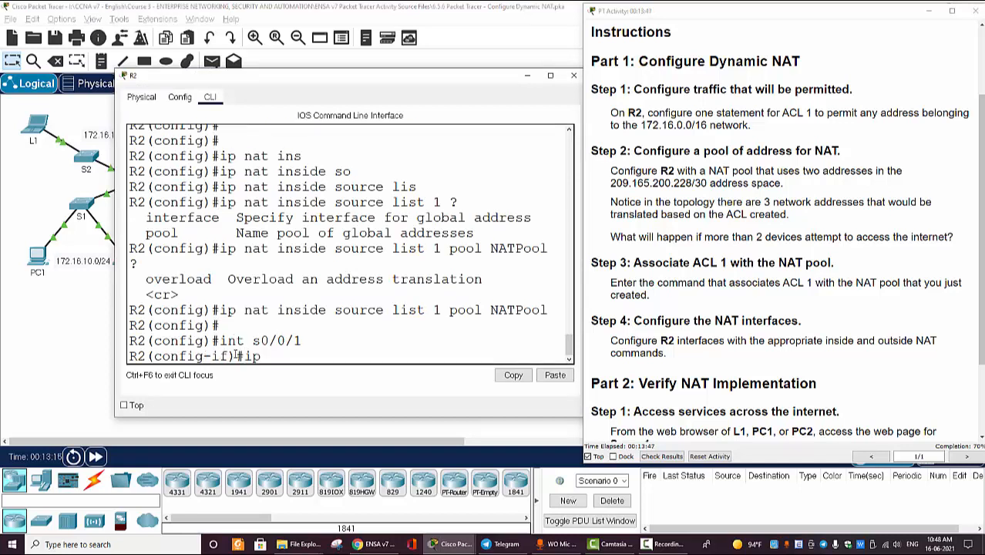
{"action": "type", "text": "ip nat inside"}
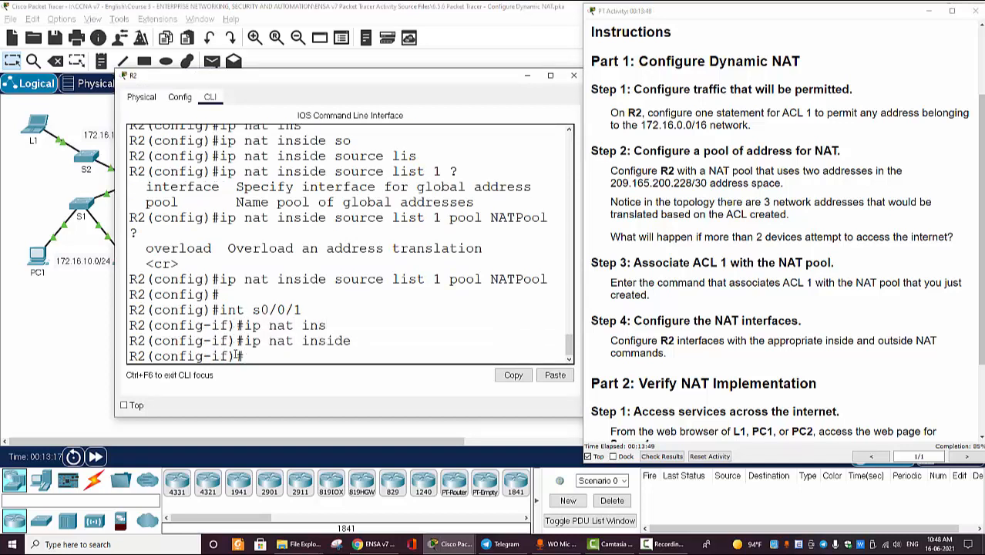
{"action": "type", "text": "ip nat inside"}
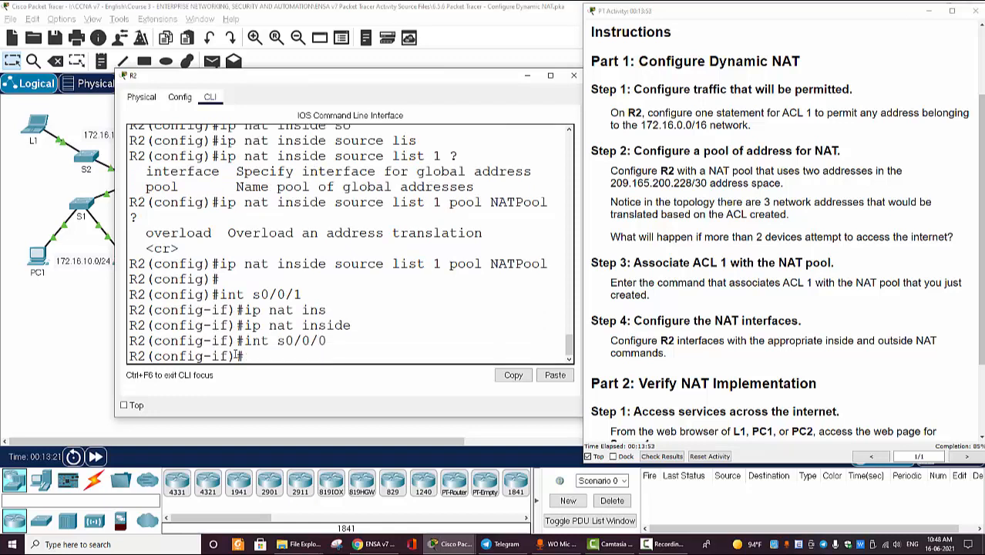
{"action": "type", "text": "ip nat inside"}
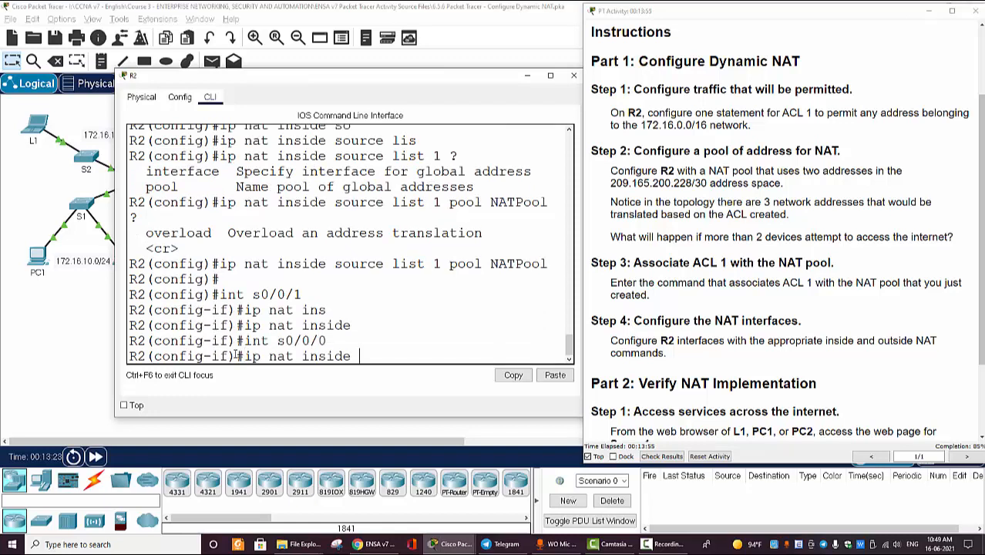
{"action": "key", "text": "BackSpace"}
{"action": "type", "text": "out"}
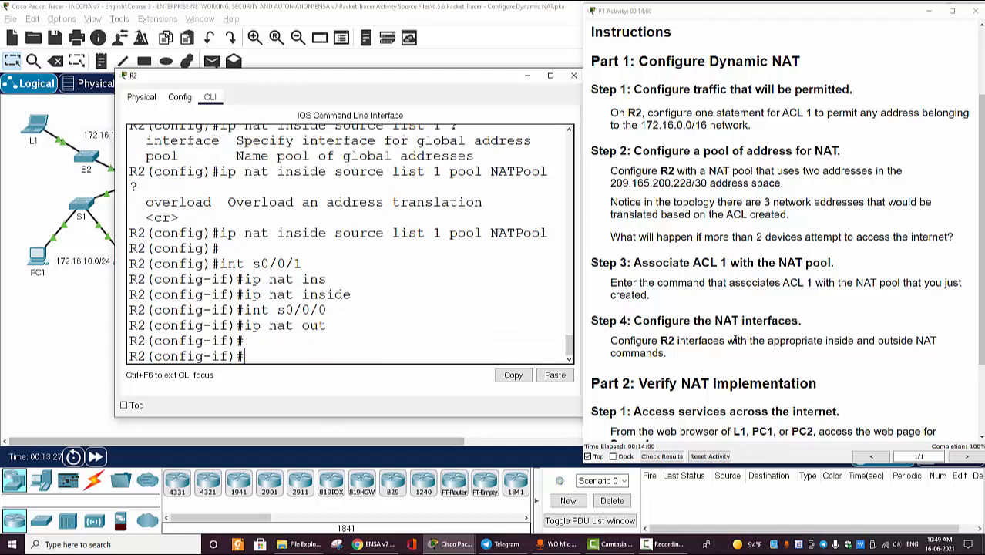
{"action": "scroll", "scroll_direction": "down", "scroll_amount": 3}
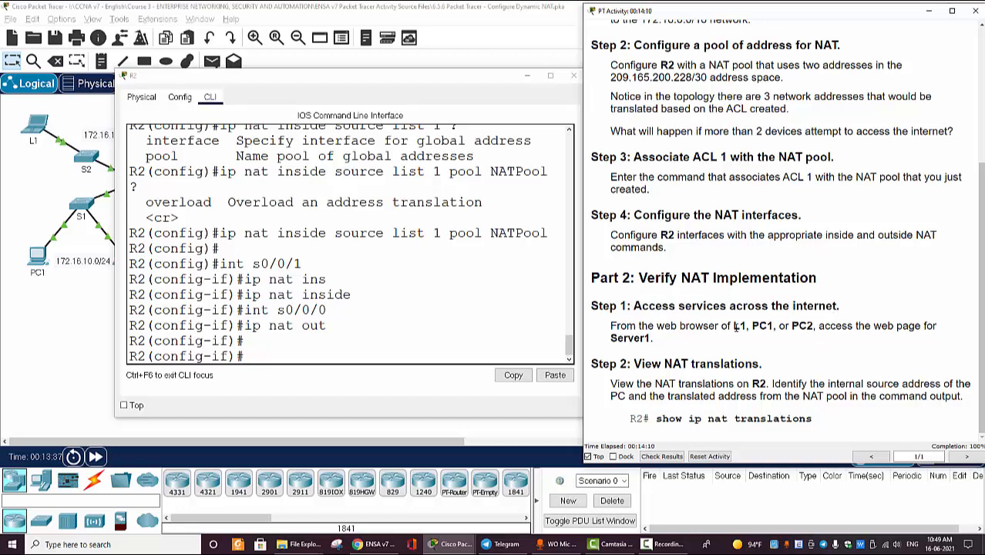
- Browse to Server1 at 209.165.201.5 from L1's web browser
{"action": "left_click_drag", "start_coordinate": [734, 325], "coordinate": [810, 325]}
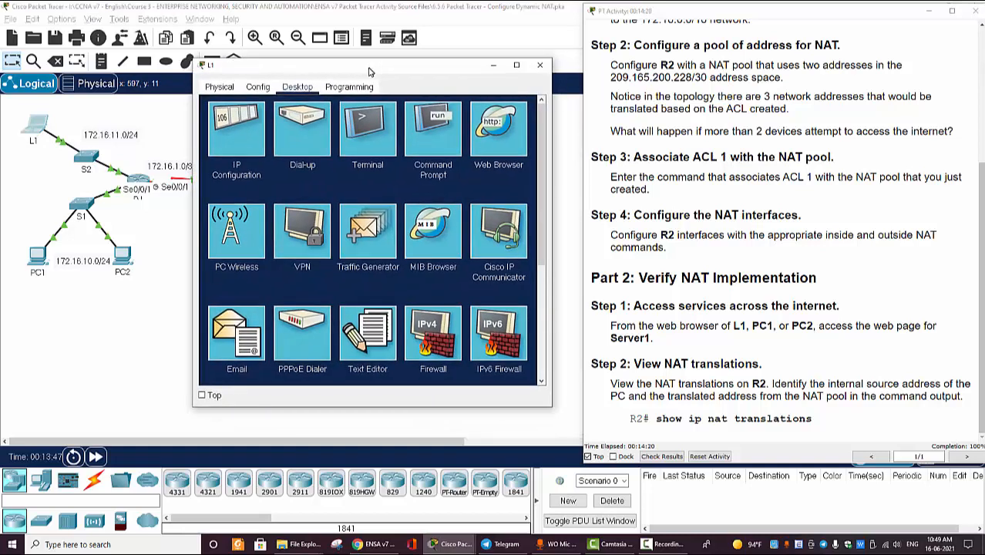
{"action": "left_click", "coordinate": [497, 127]}
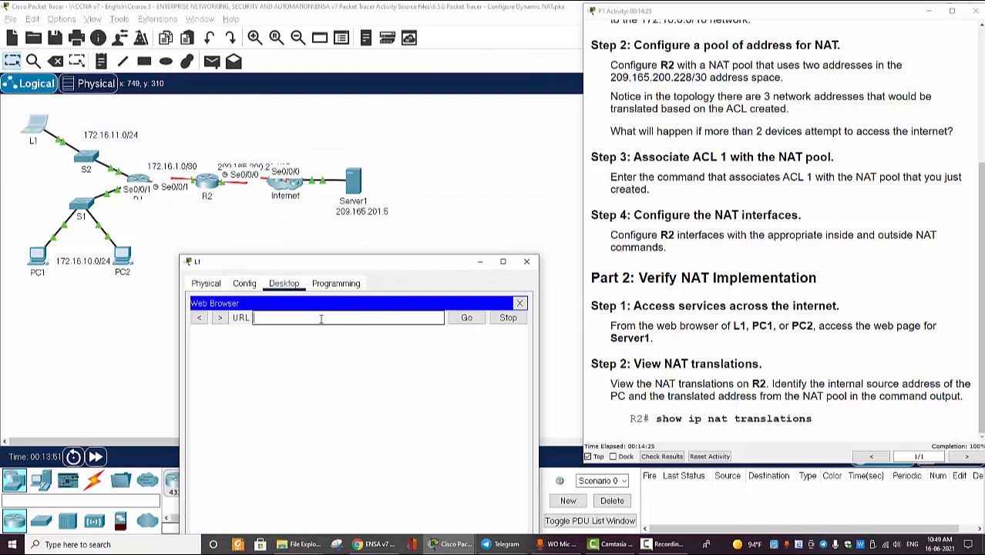
{"action": "type", "text": "209.165.201."}
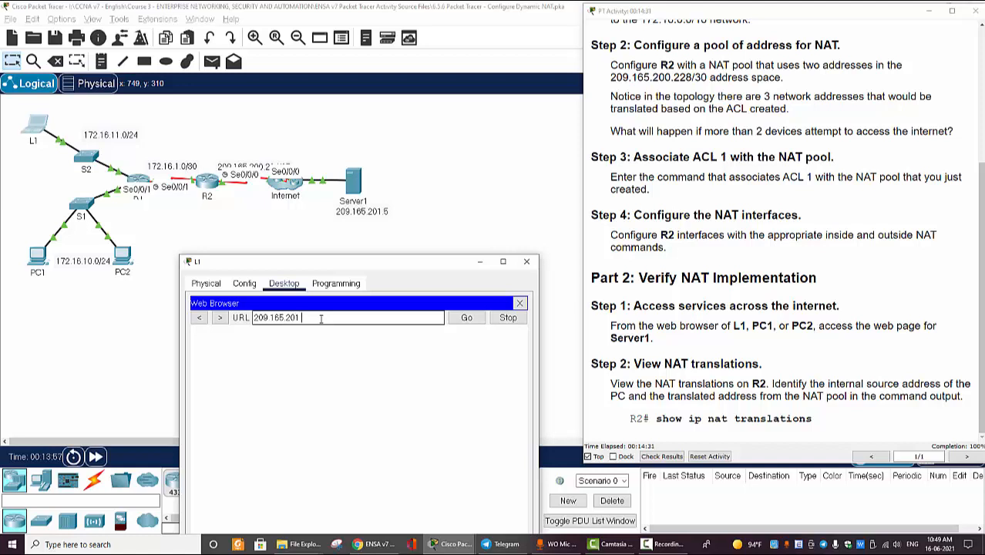
{"action": "left_click", "coordinate": [466, 317]}
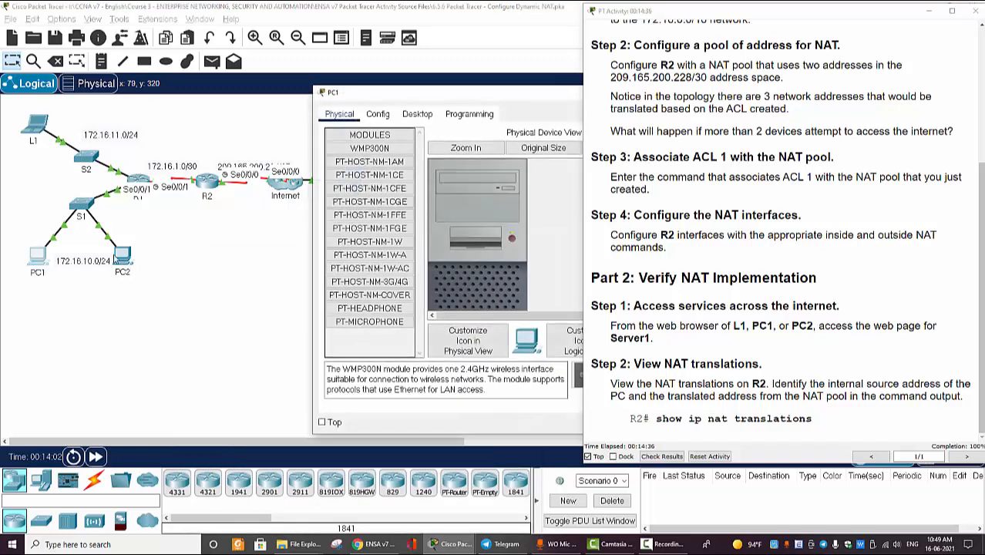
- Start PC1's desktop web browser for the same Server1 request
{"action": "left_click", "coordinate": [416, 114]}
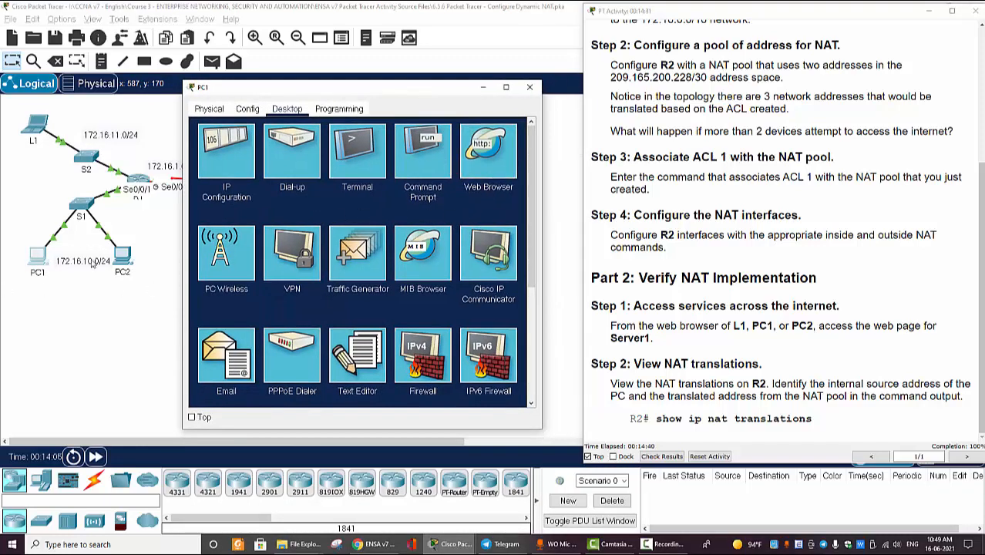
{"action": "left_click", "coordinate": [487, 154]}
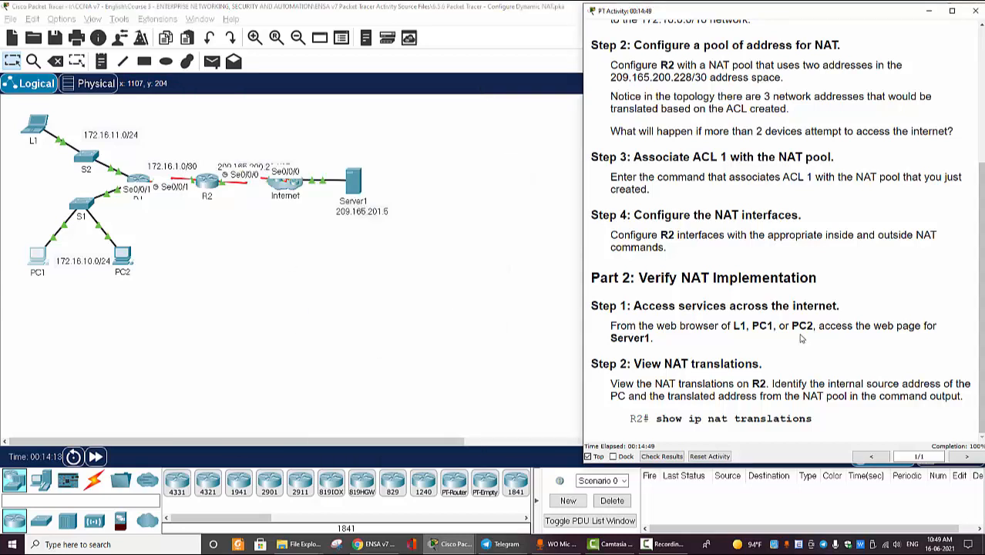
{"action": "mouse_move", "coordinate": [703, 375]}
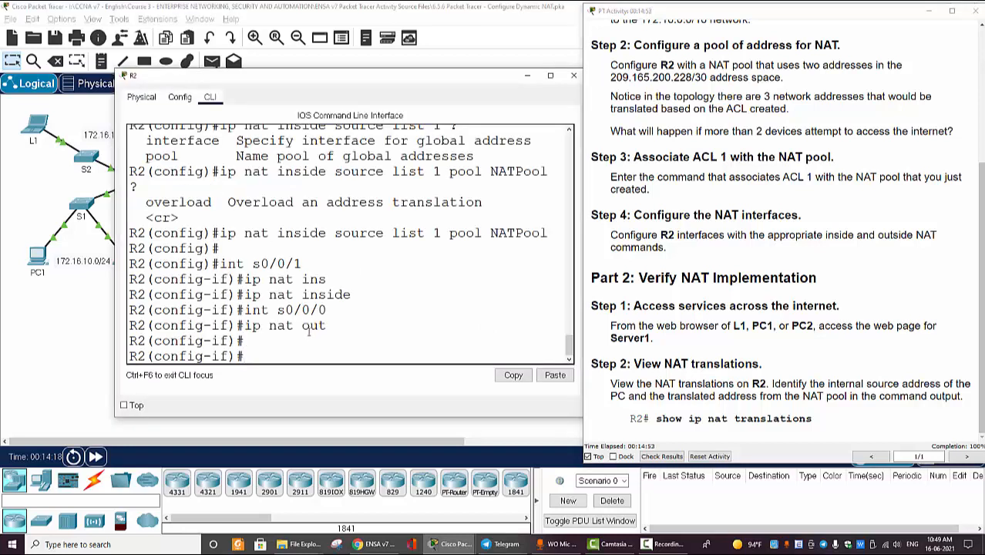
- Run do show ip nat translations on R2 and confirm the two pool translations
{"action": "type", "text": "do show"}
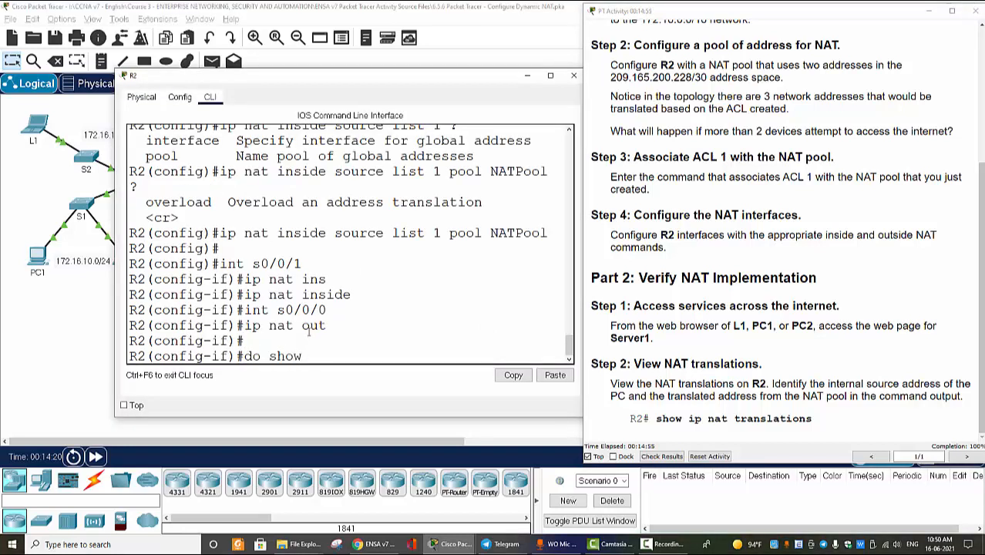
{"action": "type", "text": "ip nat"}
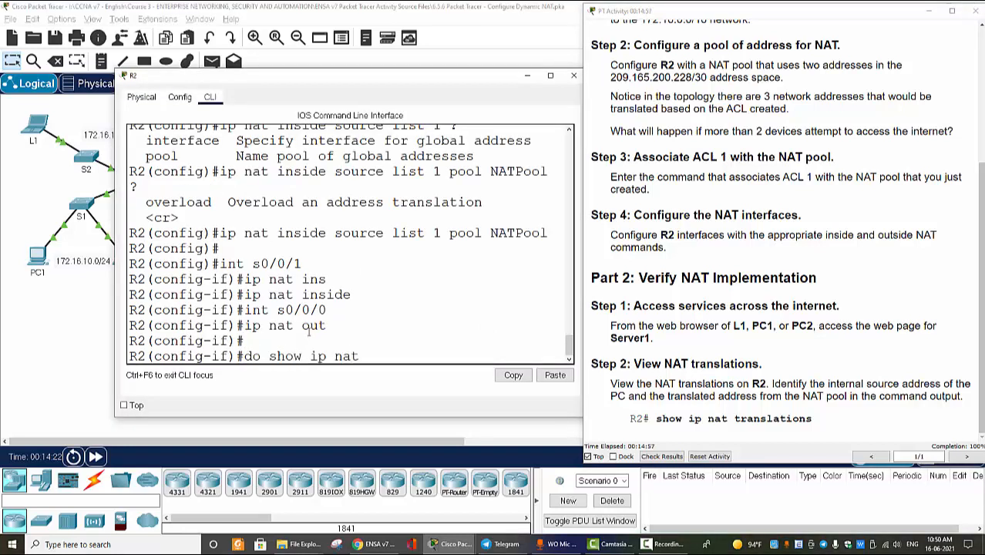
{"action": "key", "text": "enter"}
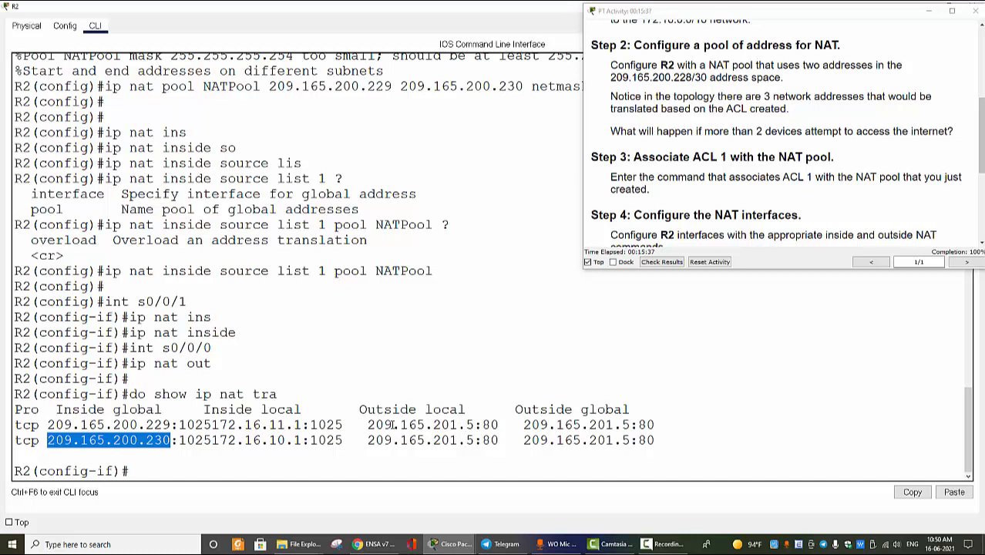
{"action": "left_click_drag", "start_coordinate": [523, 425], "coordinate": [613, 426]}
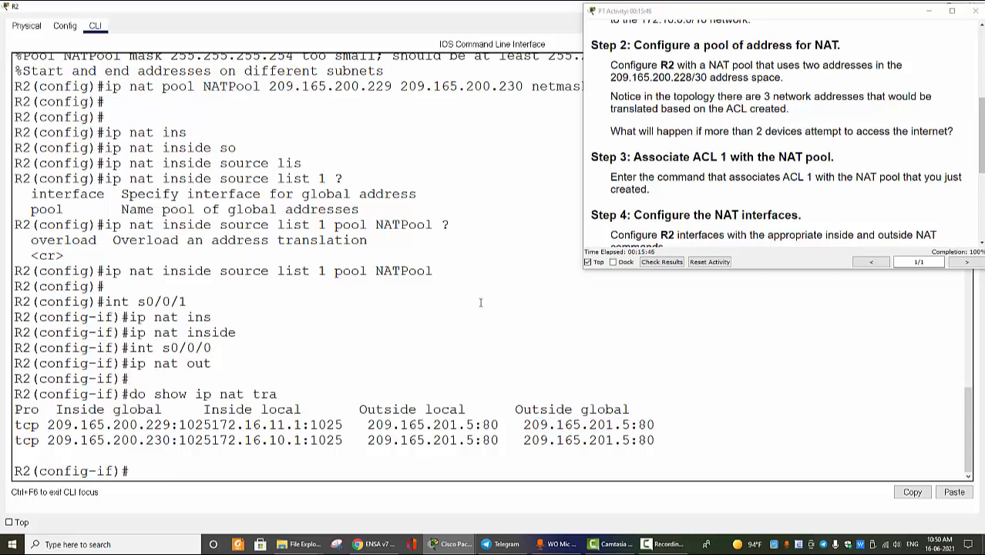
{"action": "mouse_move", "coordinate": [496, 315]}
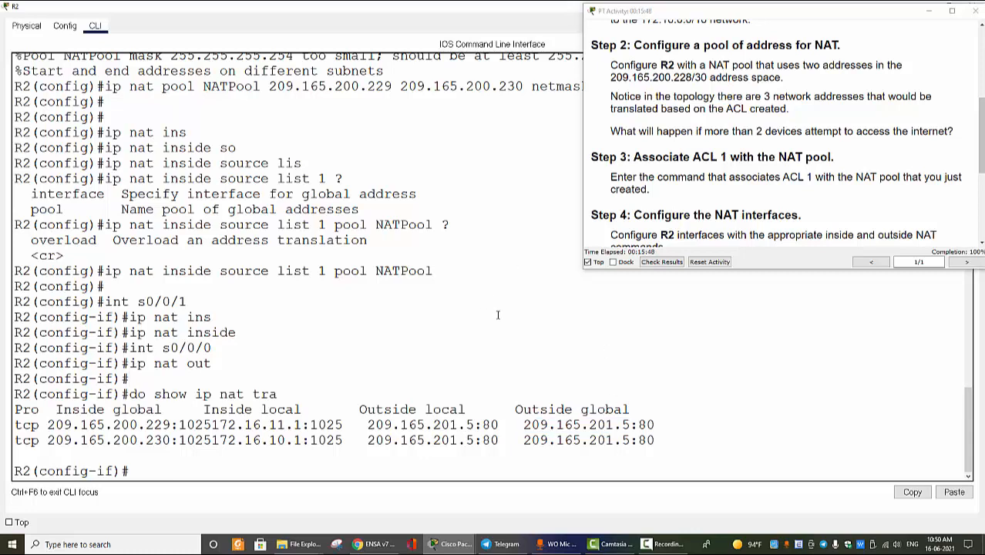